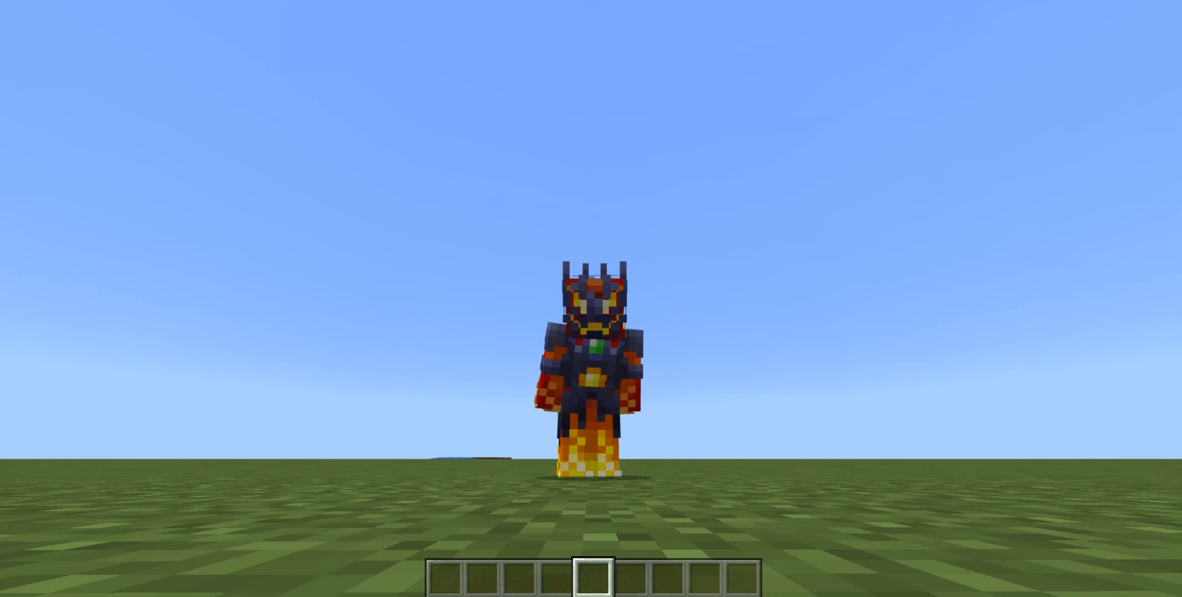
{"action": "mouse_move", "coordinate": [591, 301]}
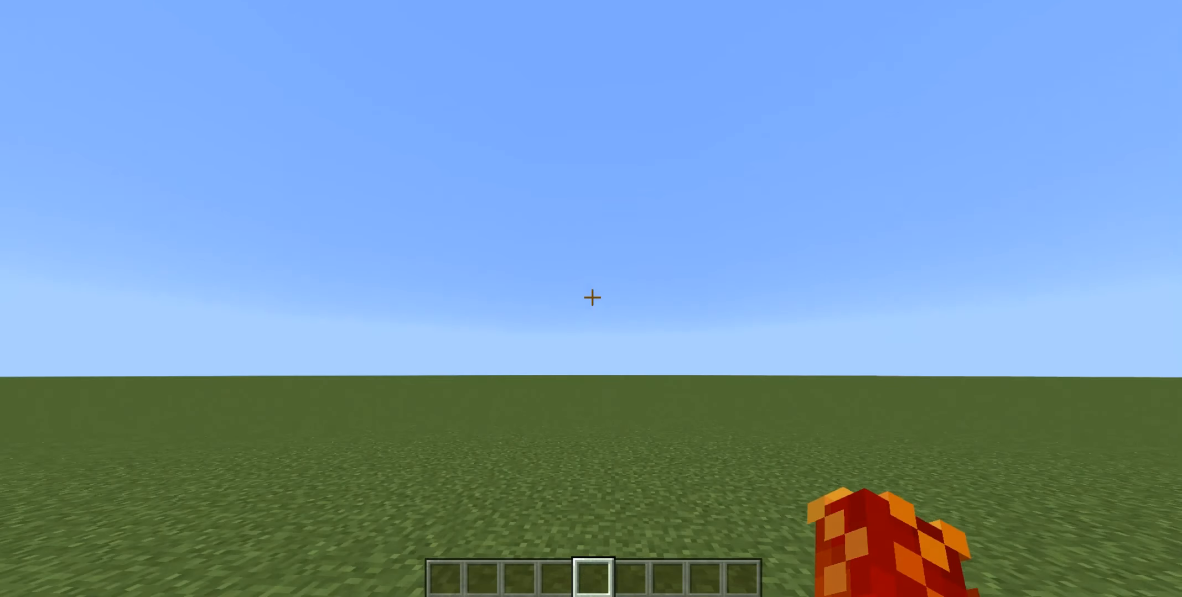
Take Big Dripleaf from the creative catalogue via a 'drip' search, then search for a water bucket.
{"action": "key", "text": "e"}
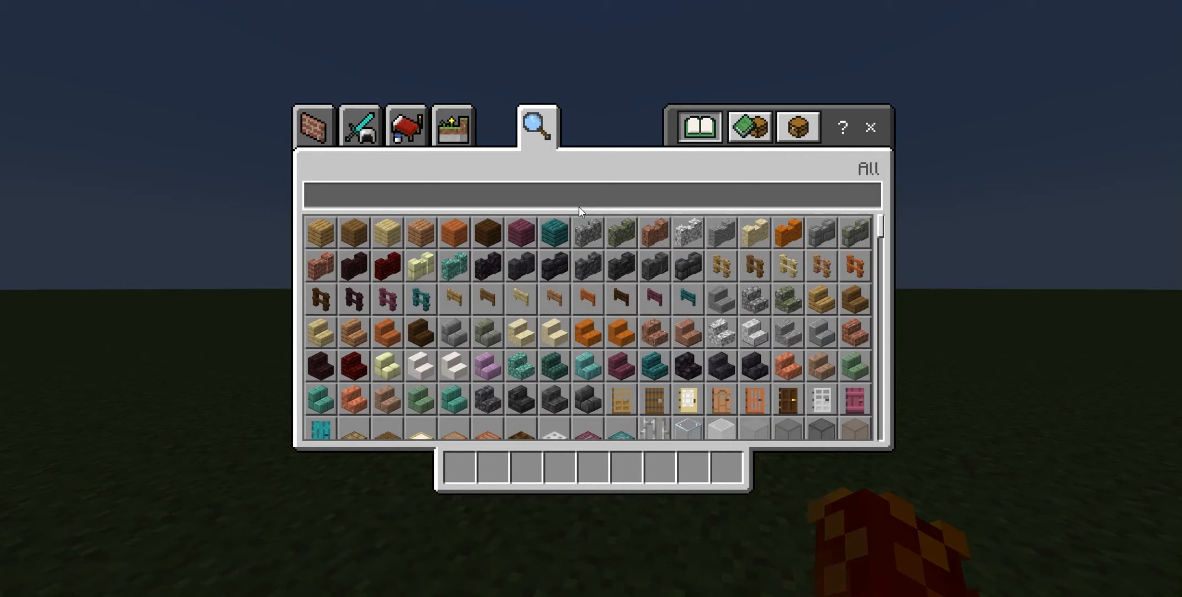
{"action": "type", "text": "drip"}
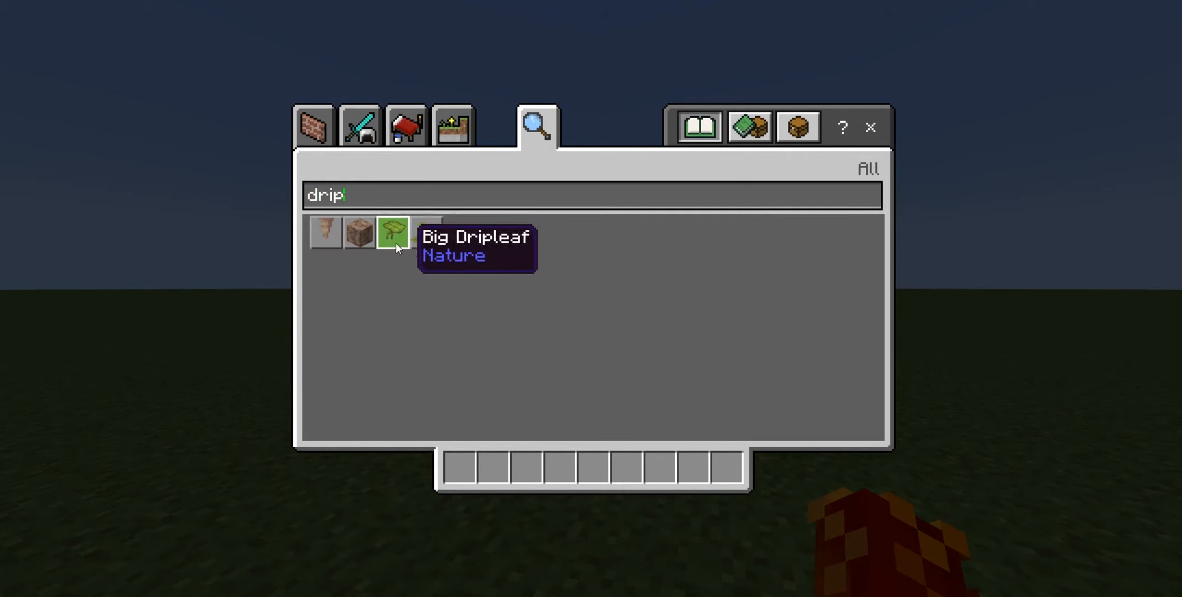
{"action": "left_click", "coordinate": [391, 232]}
{"action": "type", "text": "w"}
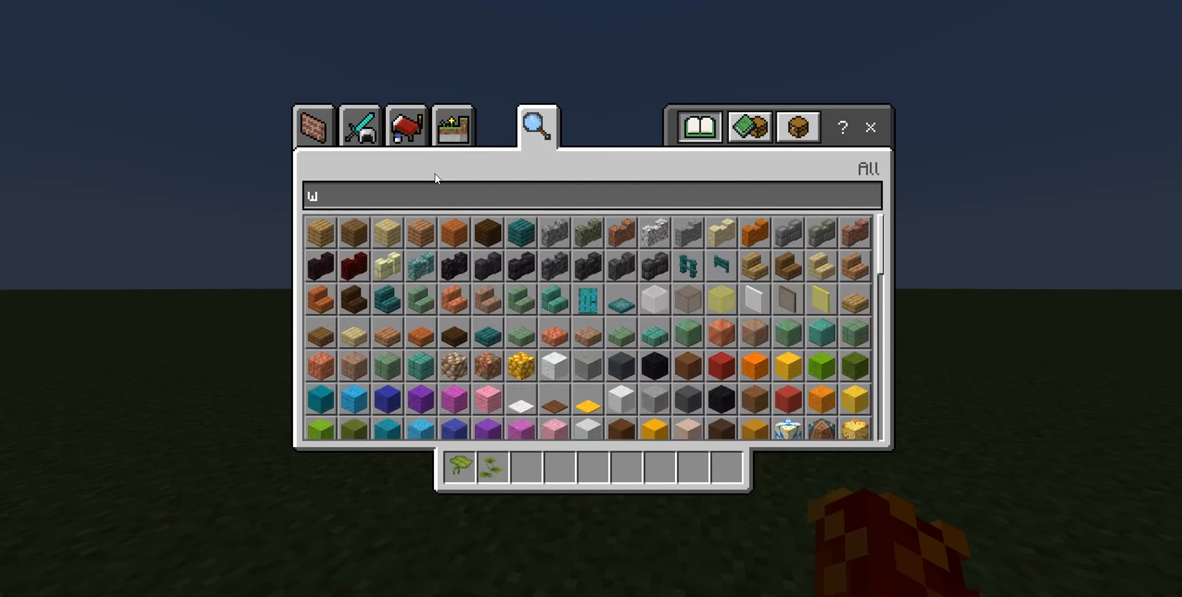
{"action": "type", "text": "ater"}
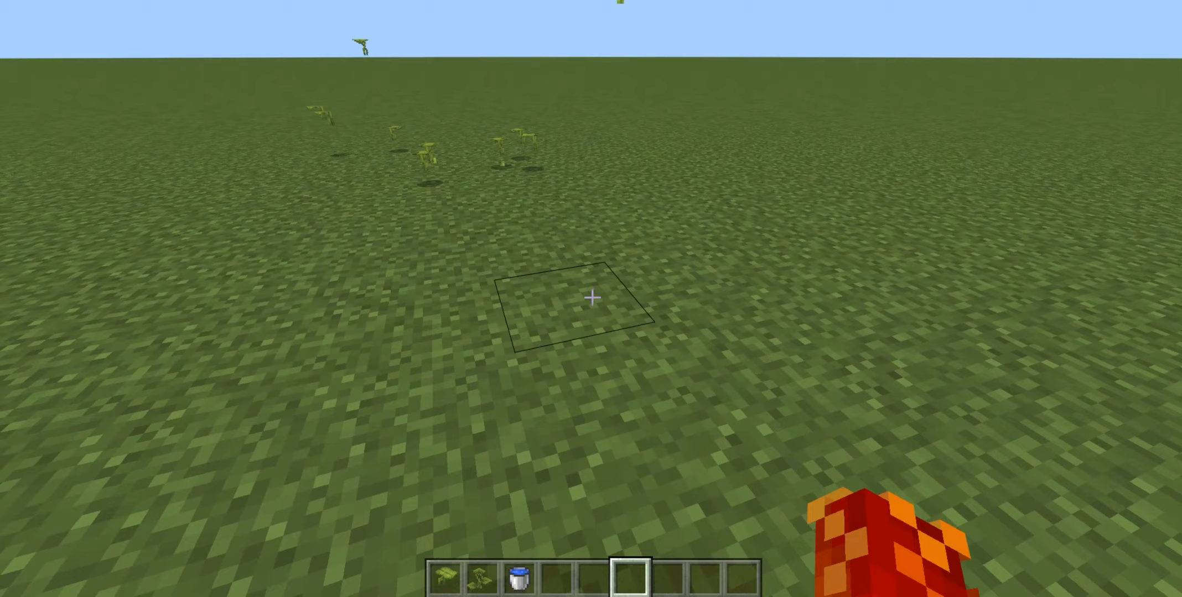
{"action": "mouse_move", "coordinate": [590, 298]}
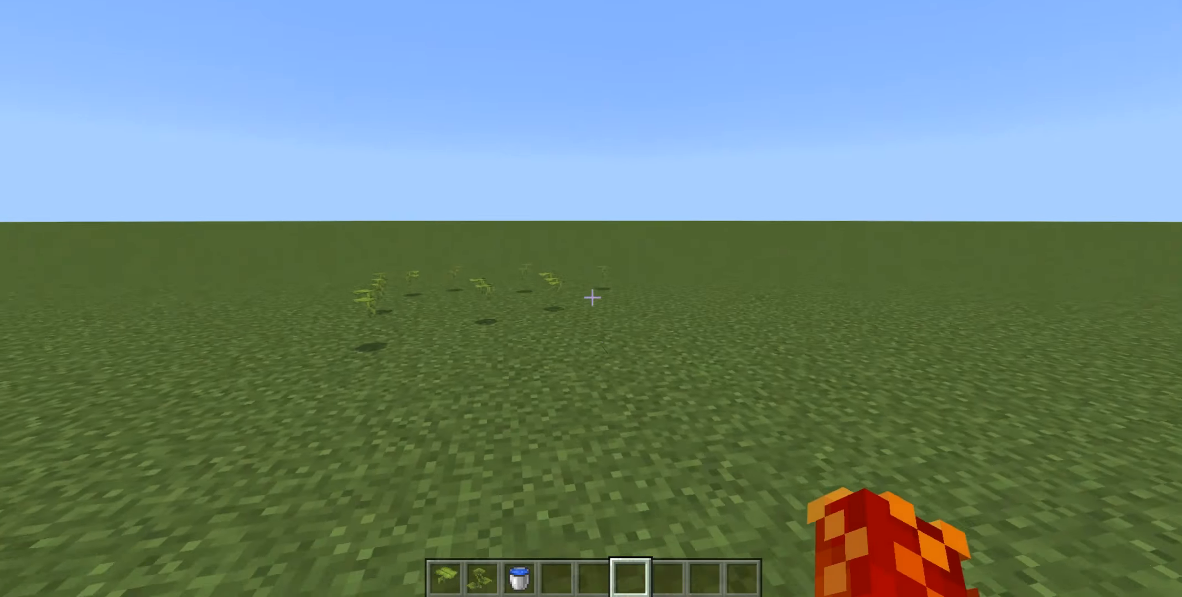
{"action": "mouse_move", "coordinate": [591, 299]}
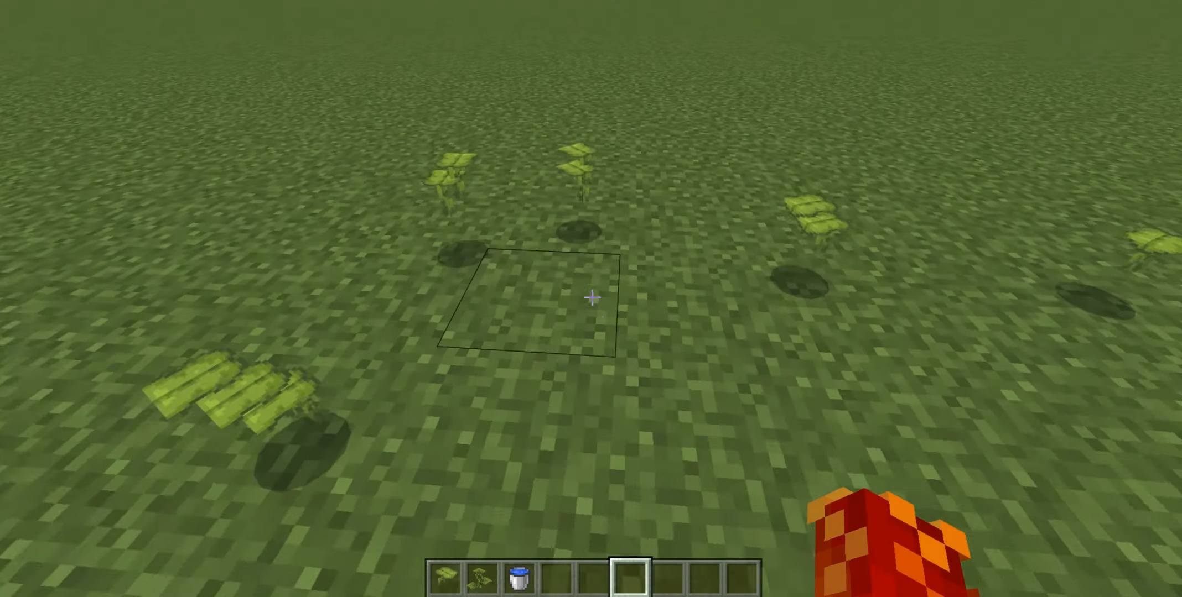
{"action": "key", "text": "e"}
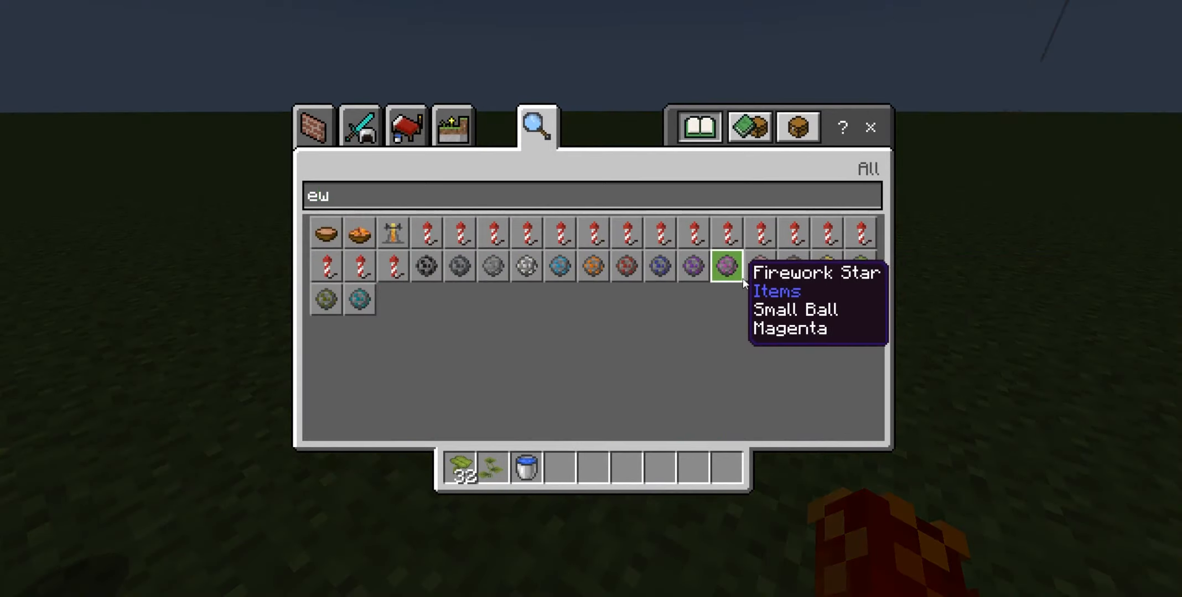
{"action": "key", "text": "backspace"}
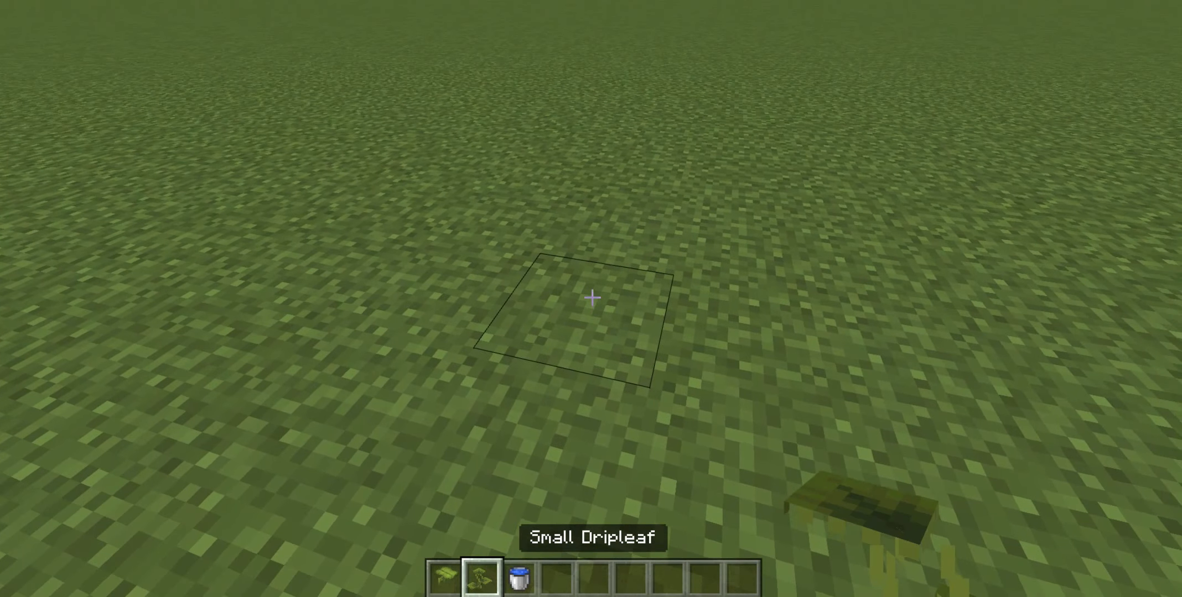
{"action": "mouse_move", "coordinate": [590, 298]}
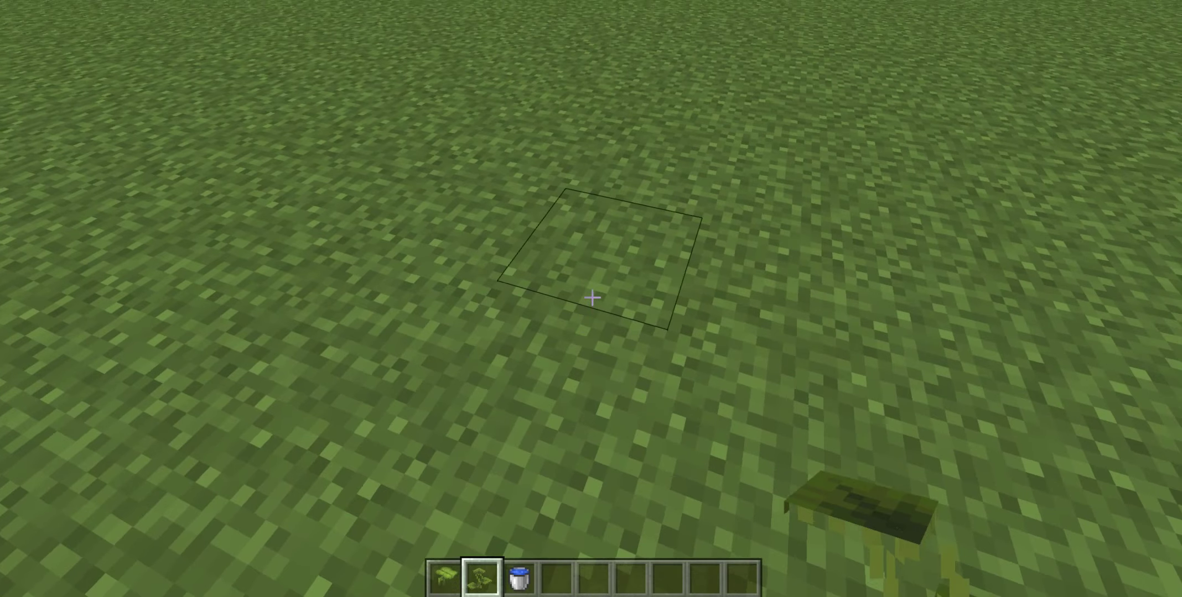
{"action": "mouse_move", "coordinate": [591, 298]}
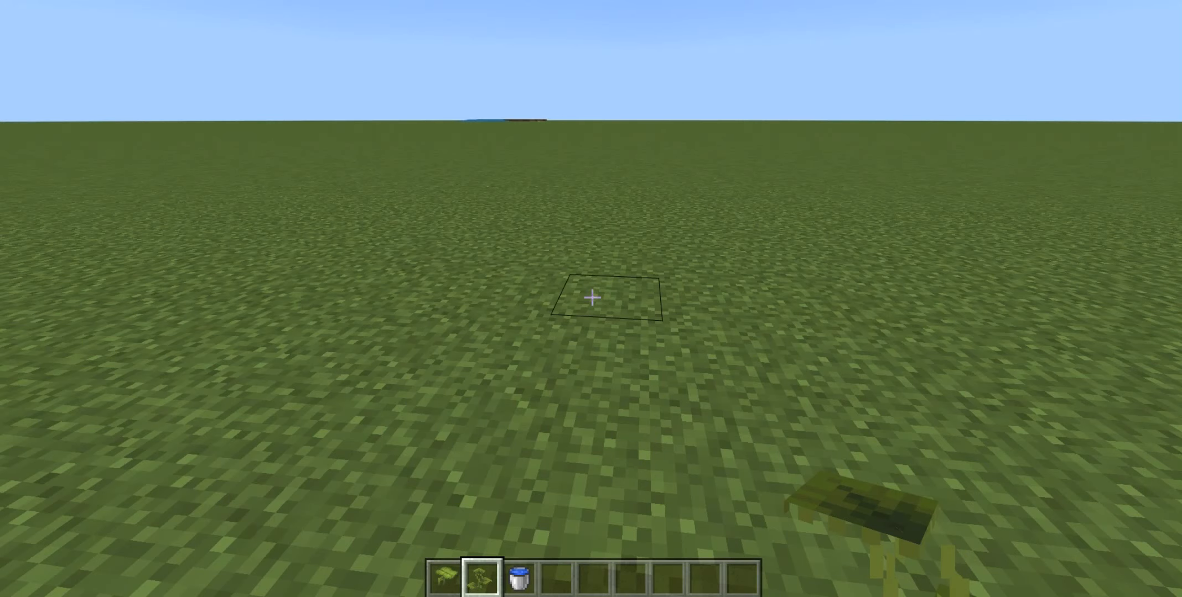
{"action": "mouse_move", "coordinate": [591, 299]}
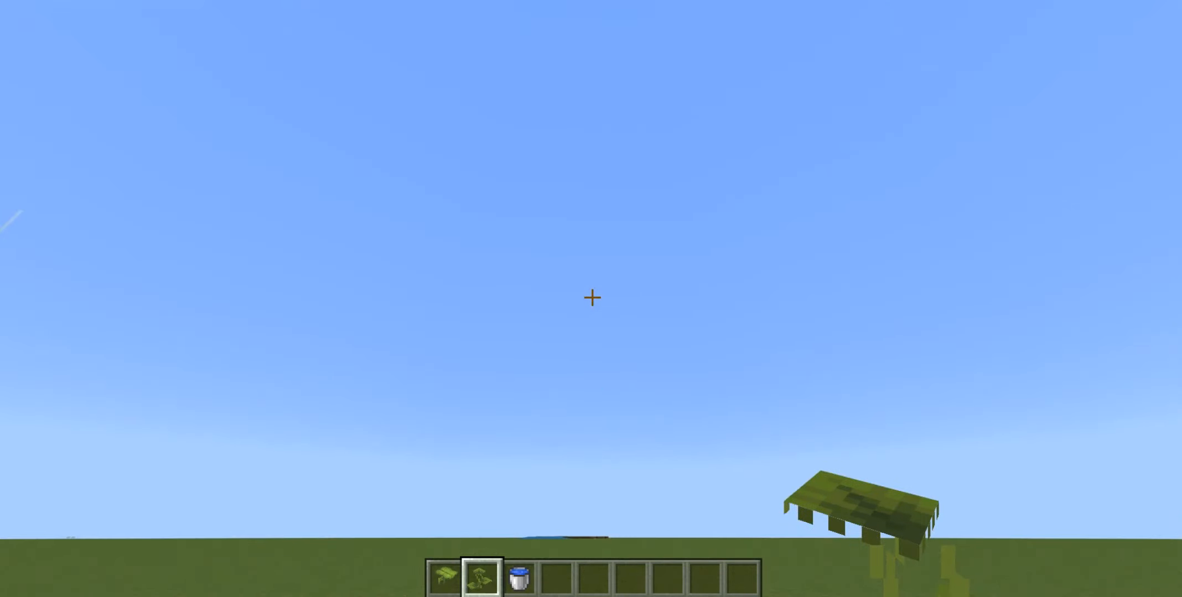
{"action": "mouse_move", "coordinate": [591, 298]}
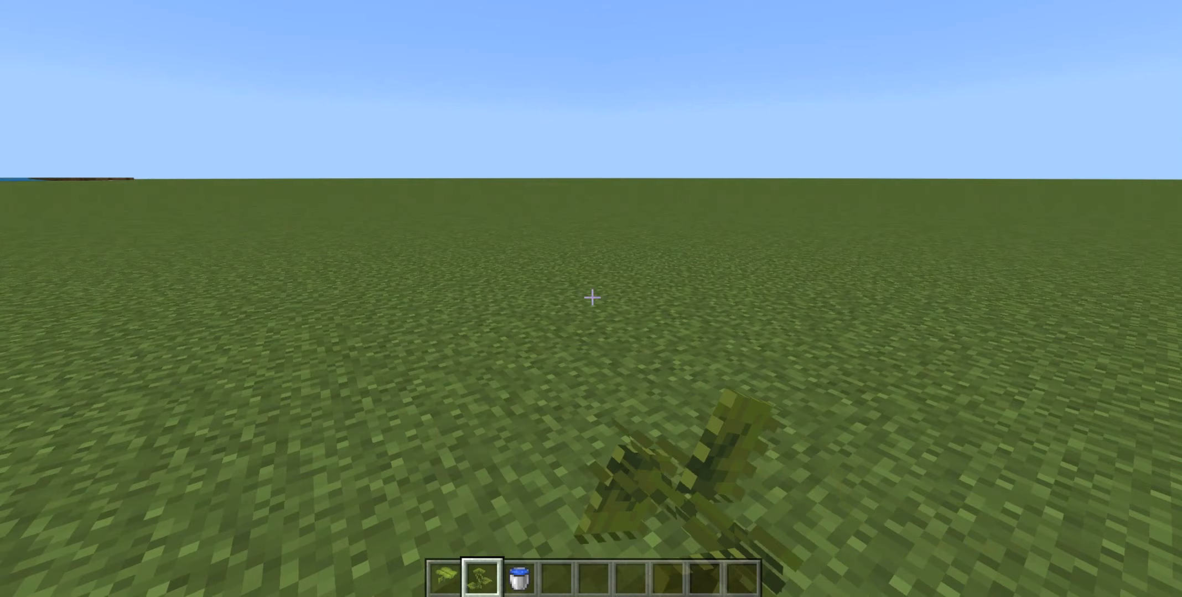
Hold the water bucket from hotbar slot 3.
{"action": "key", "text": "3"}
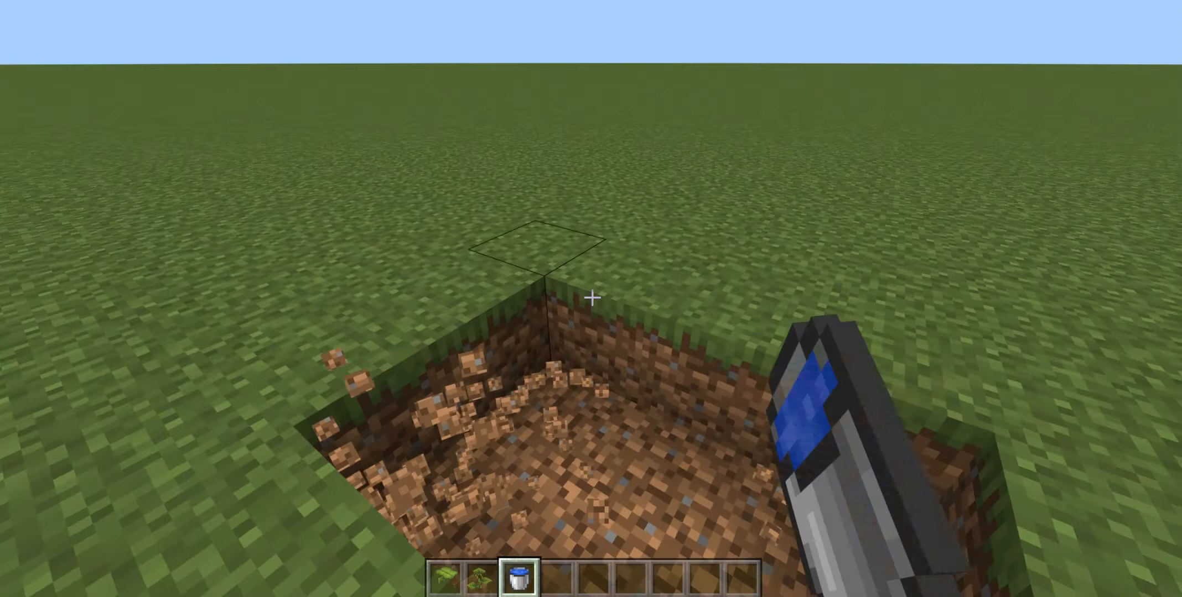
{"action": "mouse_move", "coordinate": [590, 297]}
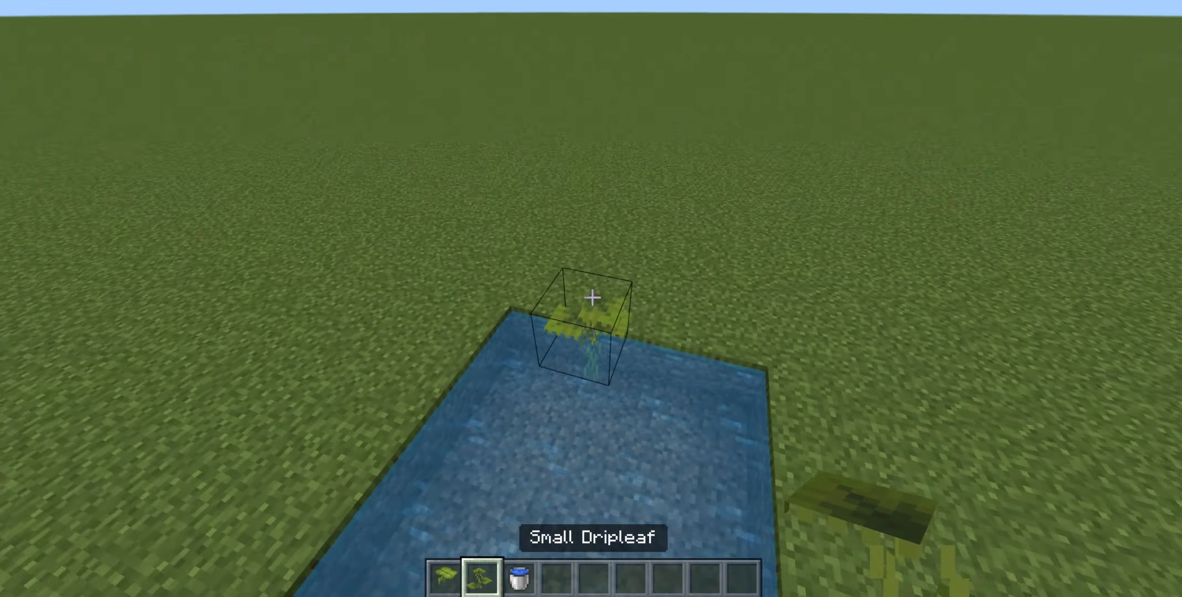
{"action": "mouse_move", "coordinate": [591, 298]}
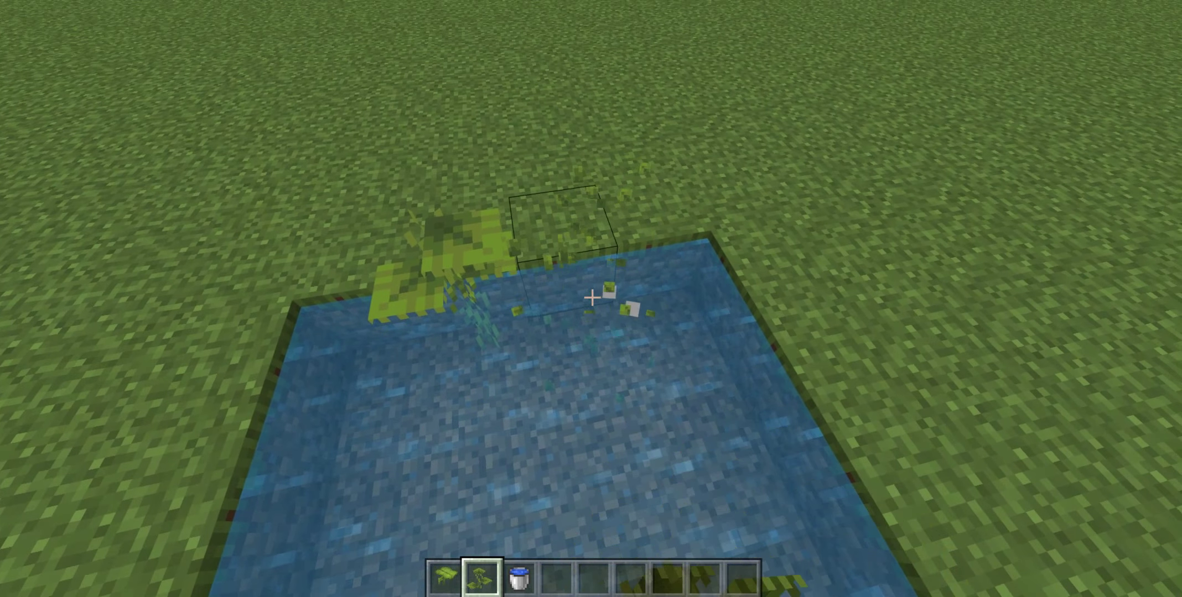
{"action": "mouse_move", "coordinate": [591, 298]}
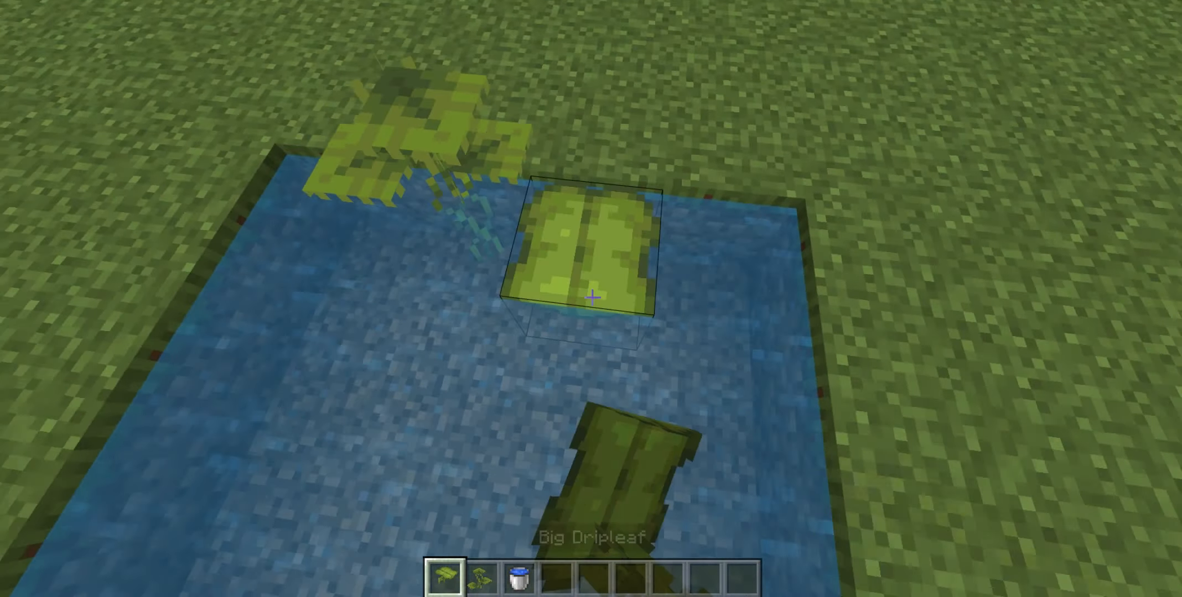
Place a big dripleaf on the grass beside the pool.
{"action": "left_click", "coordinate": [593, 297]}
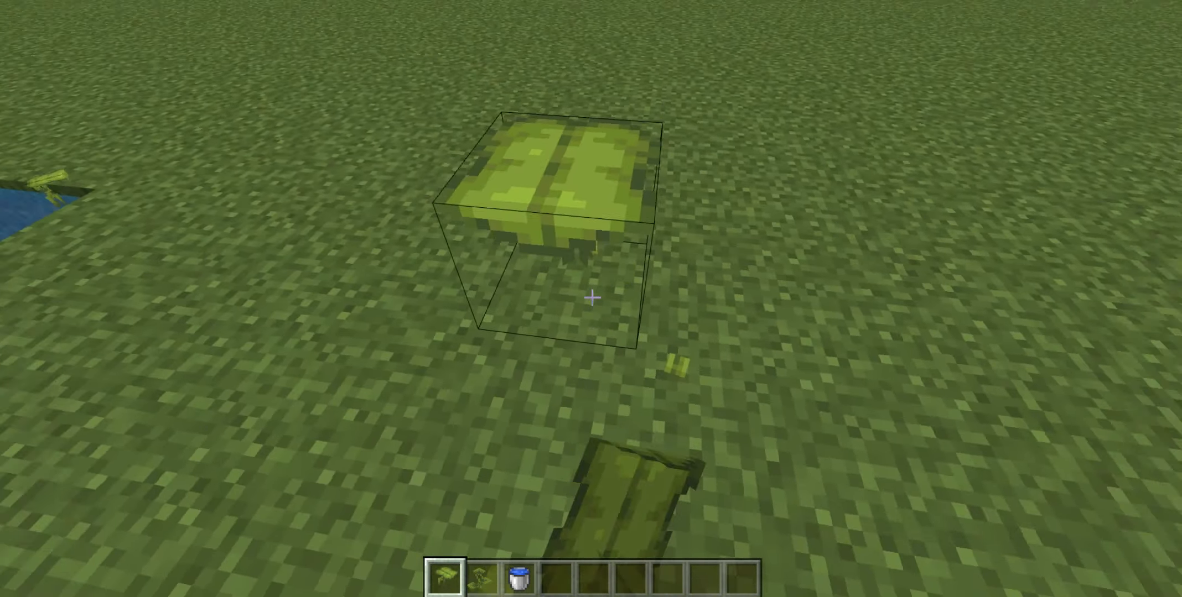
{"action": "mouse_move", "coordinate": [591, 298]}
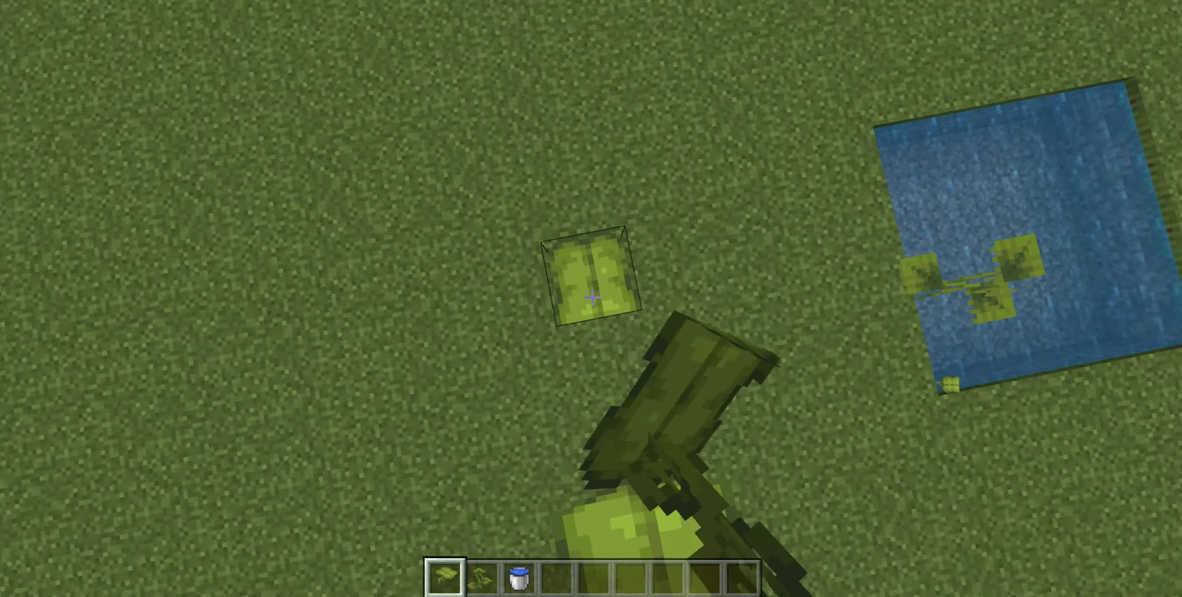
{"action": "mouse_move", "coordinate": [591, 298]}
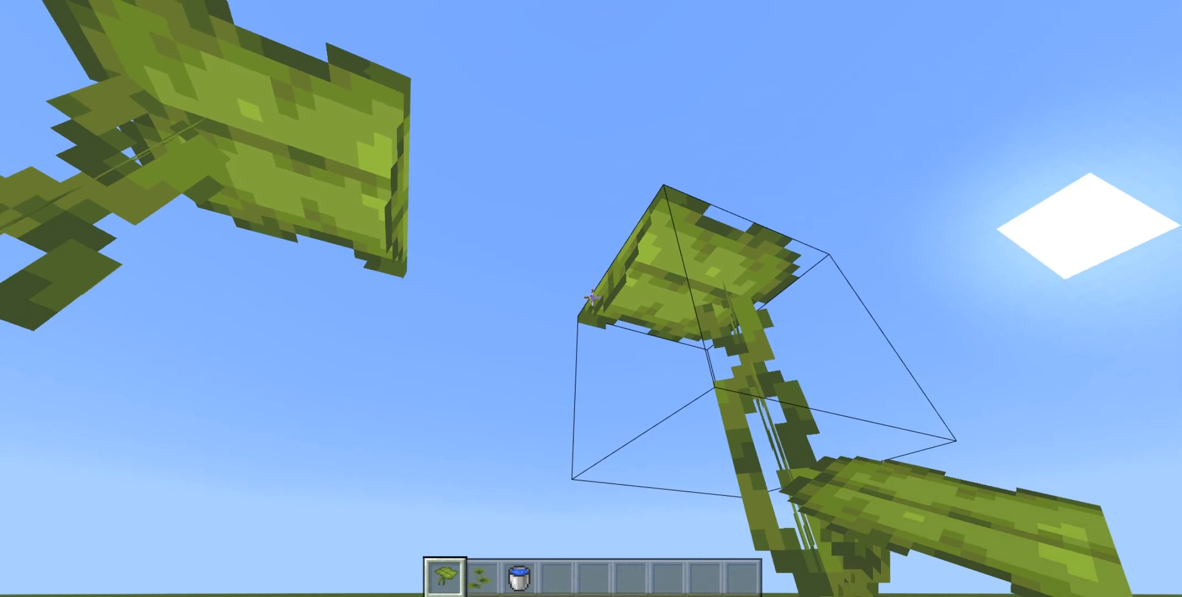
{"action": "mouse_move", "coordinate": [590, 298]}
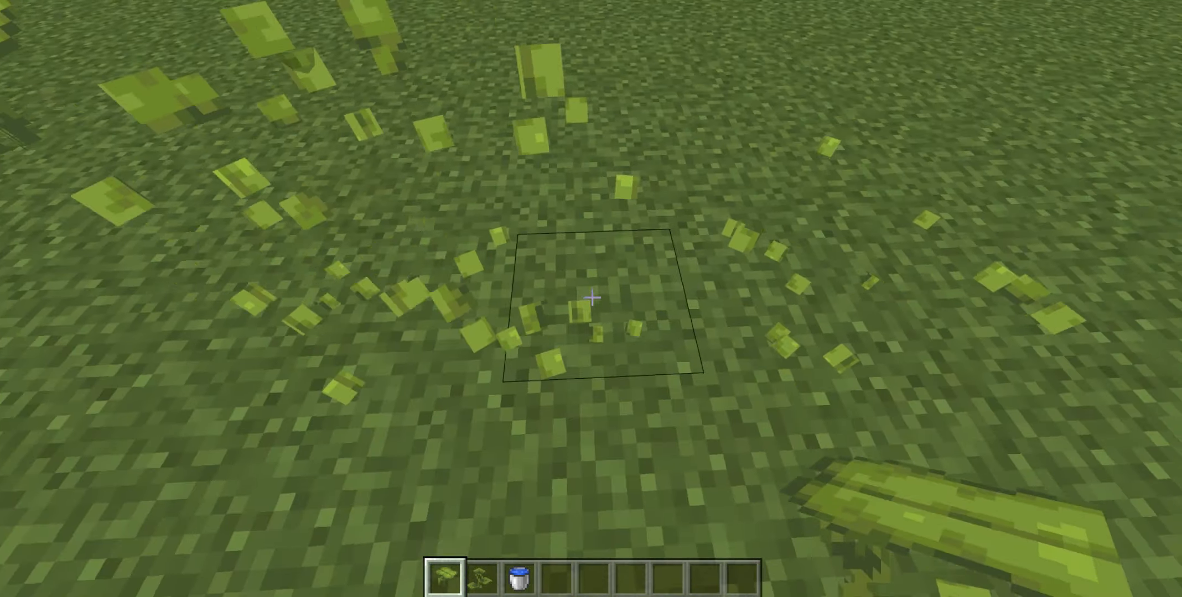
Toggle the creative item catalogue a few times, leaving it open at the end.
{"action": "key", "text": "e"}
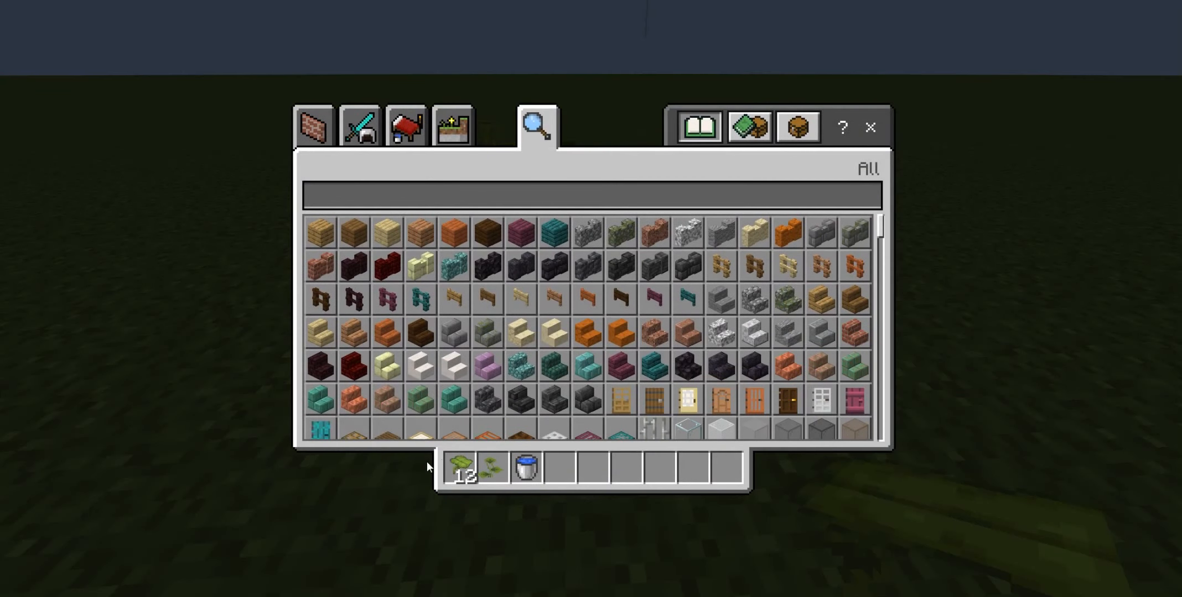
{"action": "key", "text": "escape"}
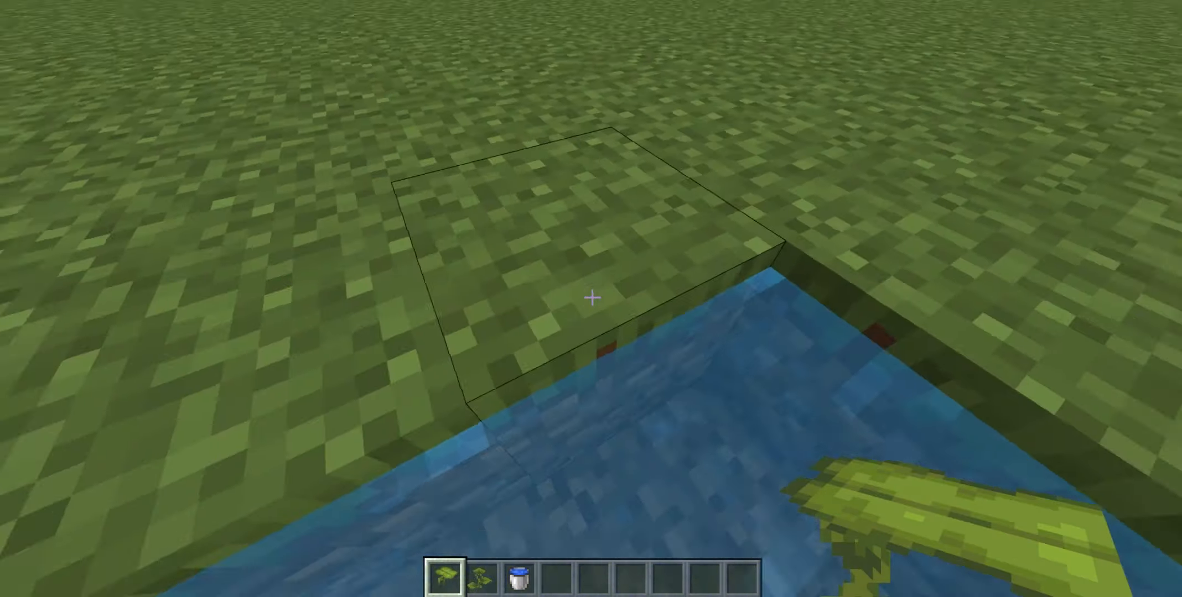
{"action": "key", "text": "e"}
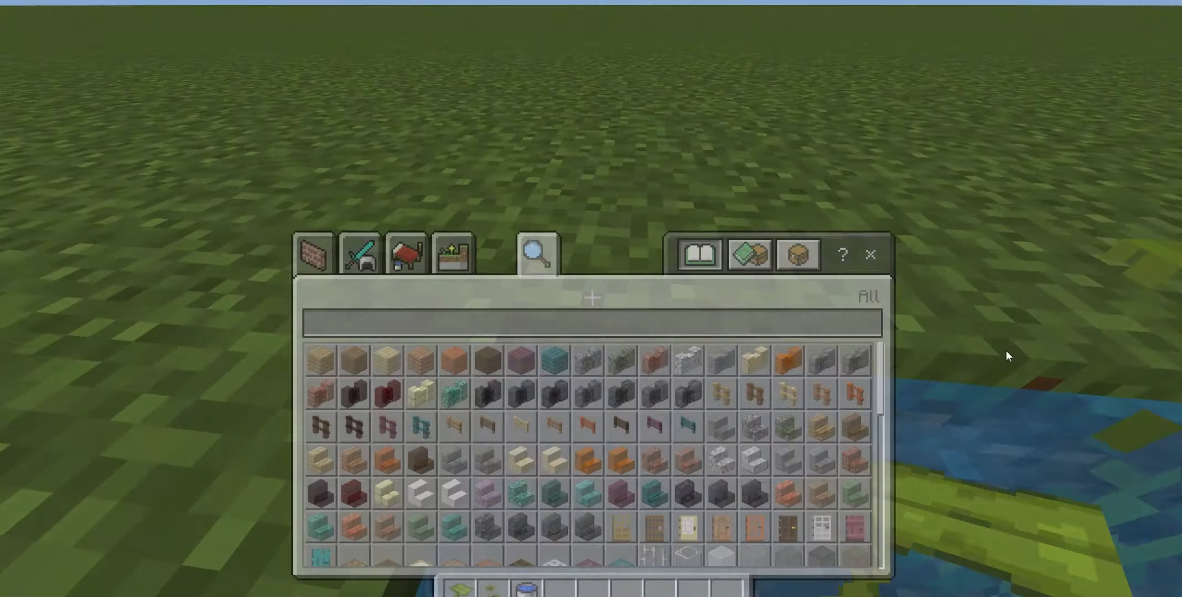
{"action": "key", "text": "escape"}
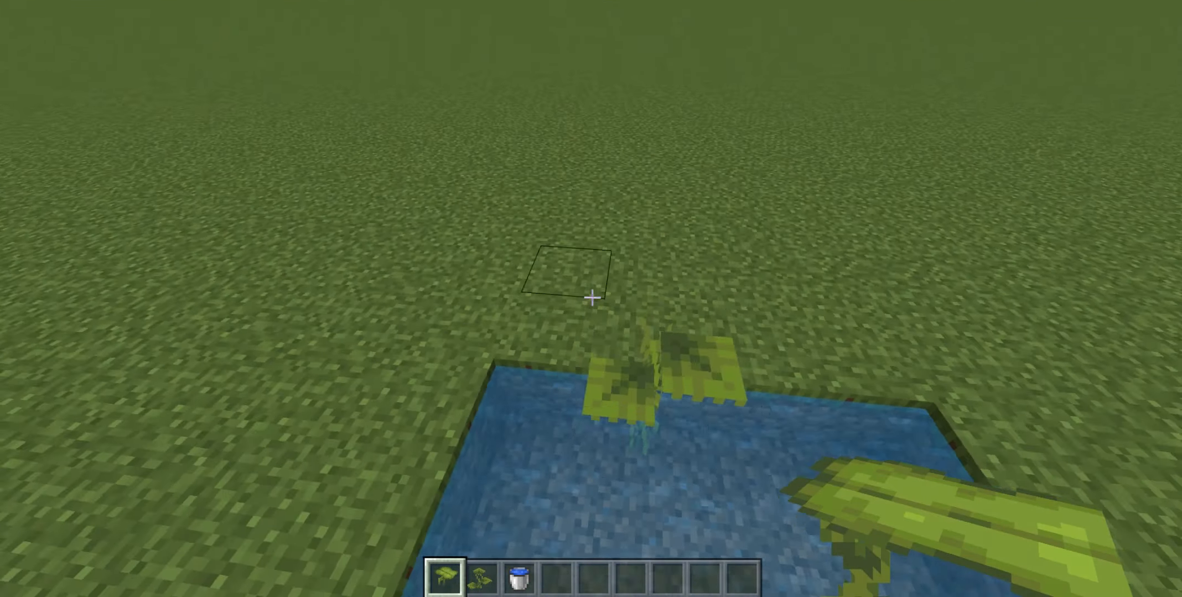
{"action": "mouse_move", "coordinate": [591, 297]}
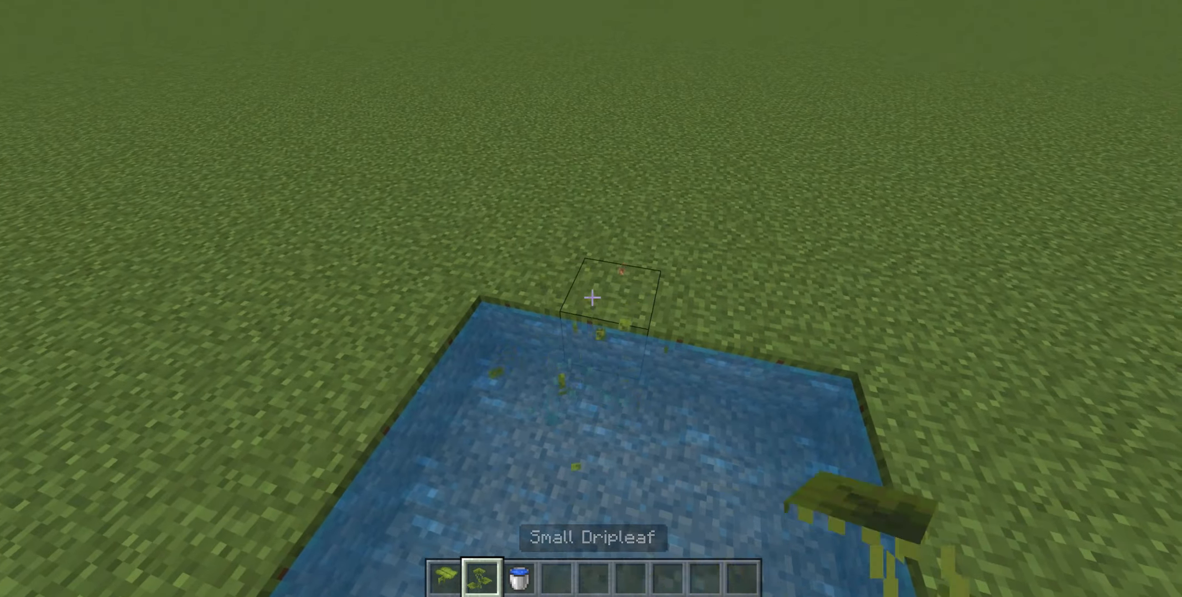
{"action": "key", "text": "e"}
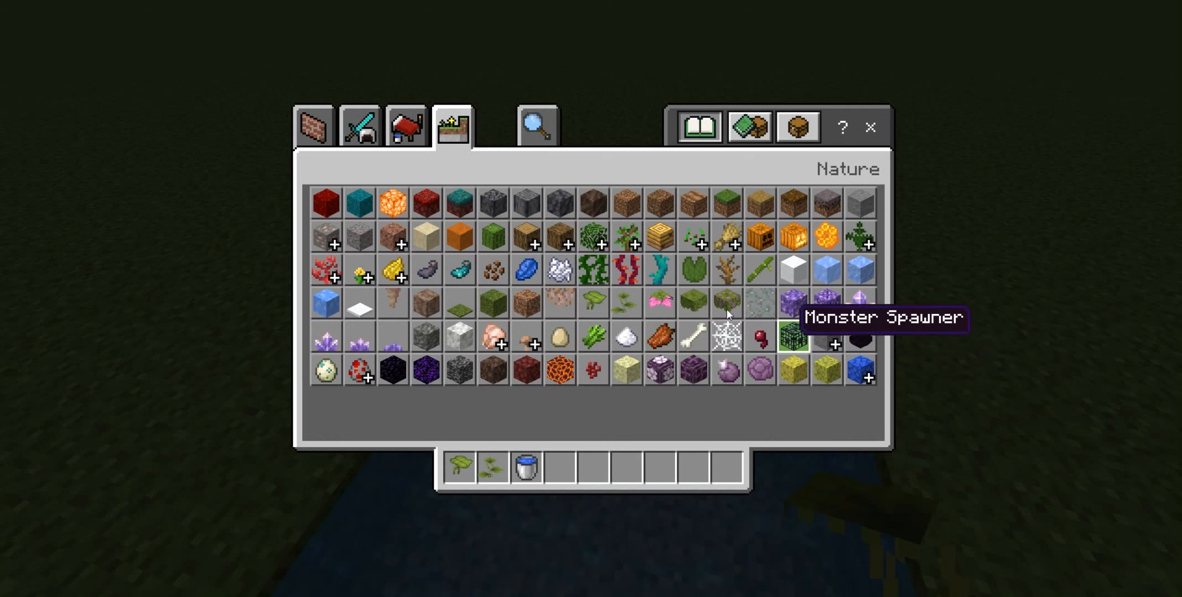
Plant a small dripleaf at the pool's edge, then briefly reopen the item catalogue.
{"action": "key", "text": "Escape"}
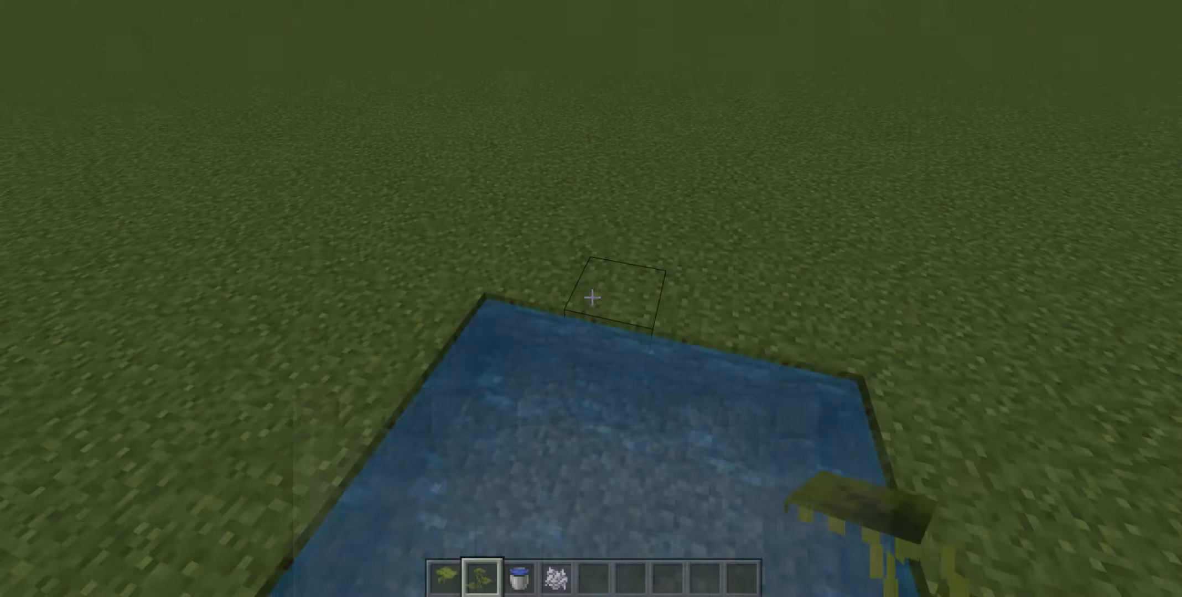
{"action": "left_click", "coordinate": [591, 297]}
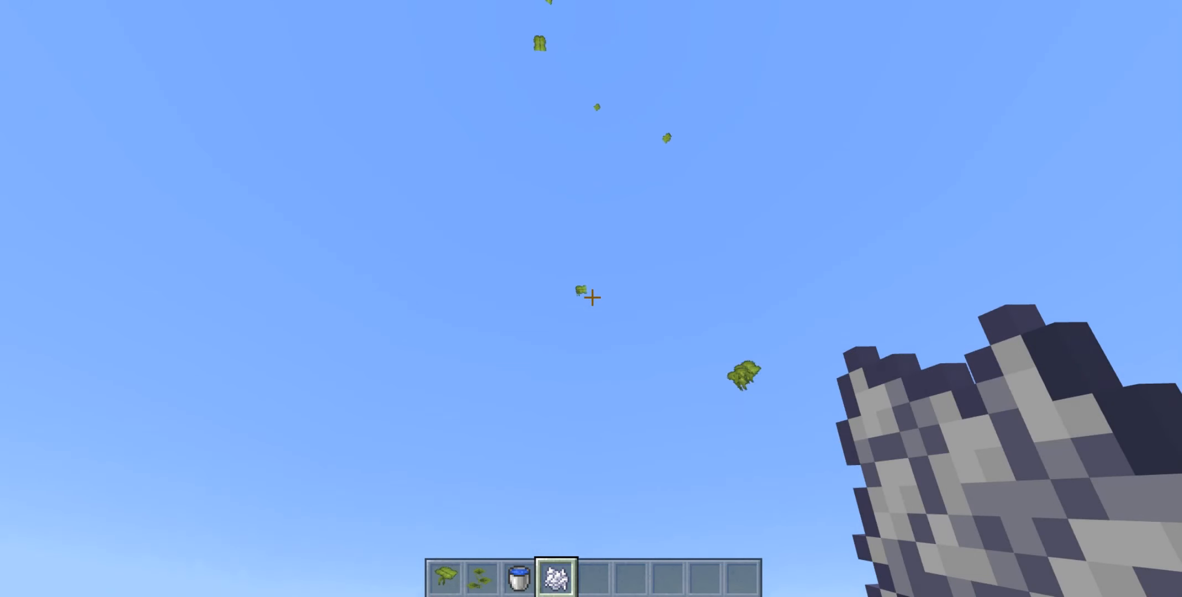
{"action": "mouse_move", "coordinate": [591, 298]}
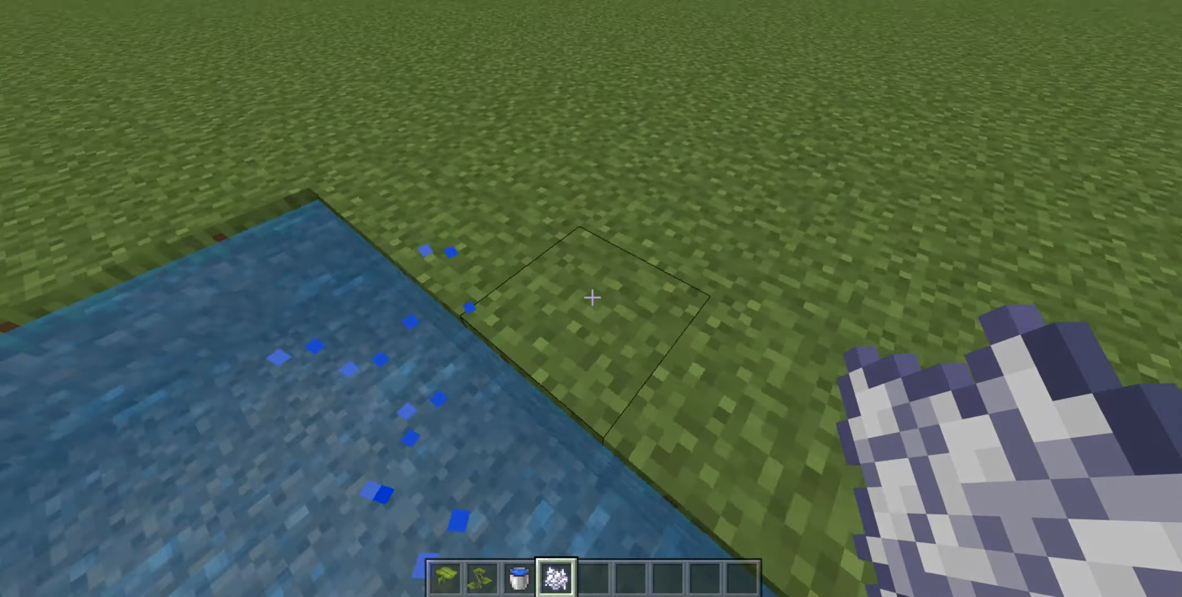
{"action": "key", "text": "e"}
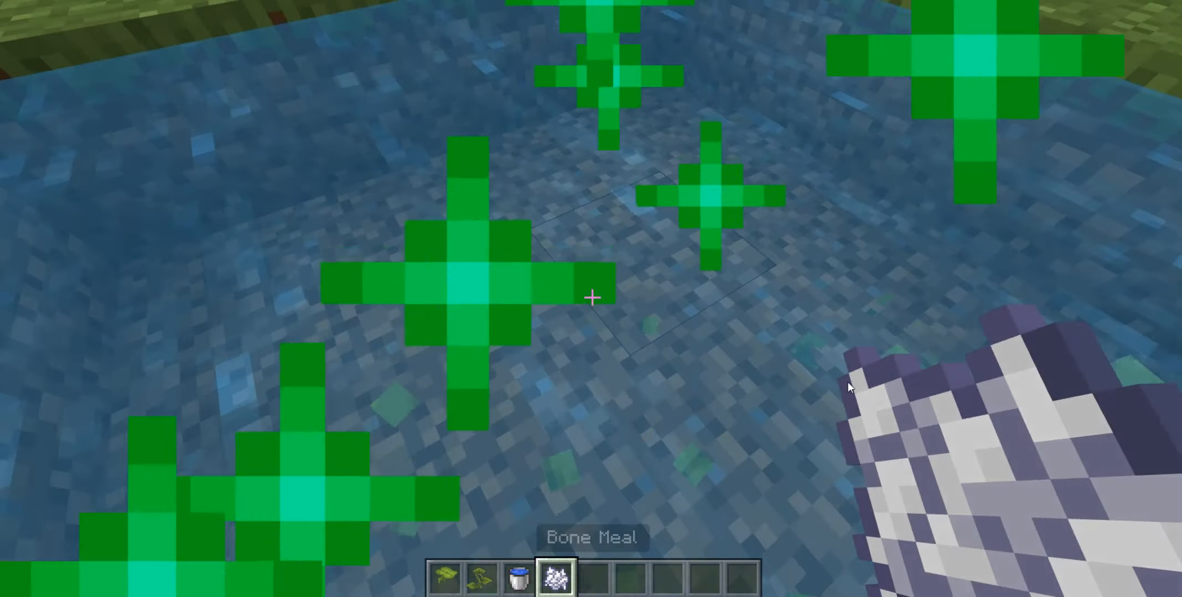
{"action": "key", "text": "e"}
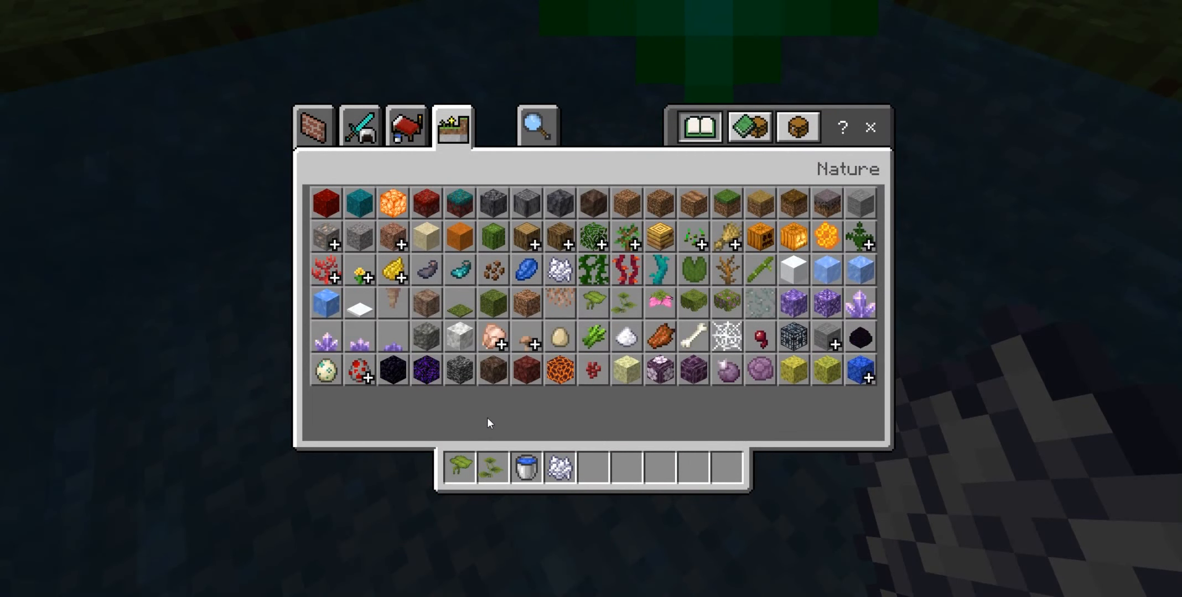
{"action": "key", "text": "Escape"}
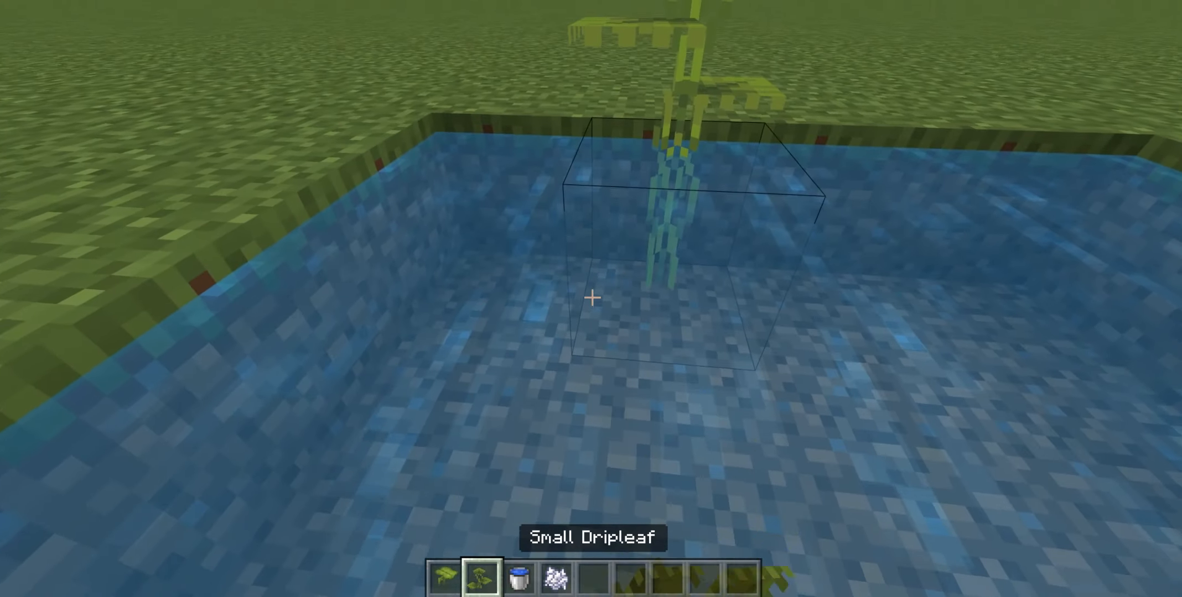
{"action": "key", "text": "Escape"}
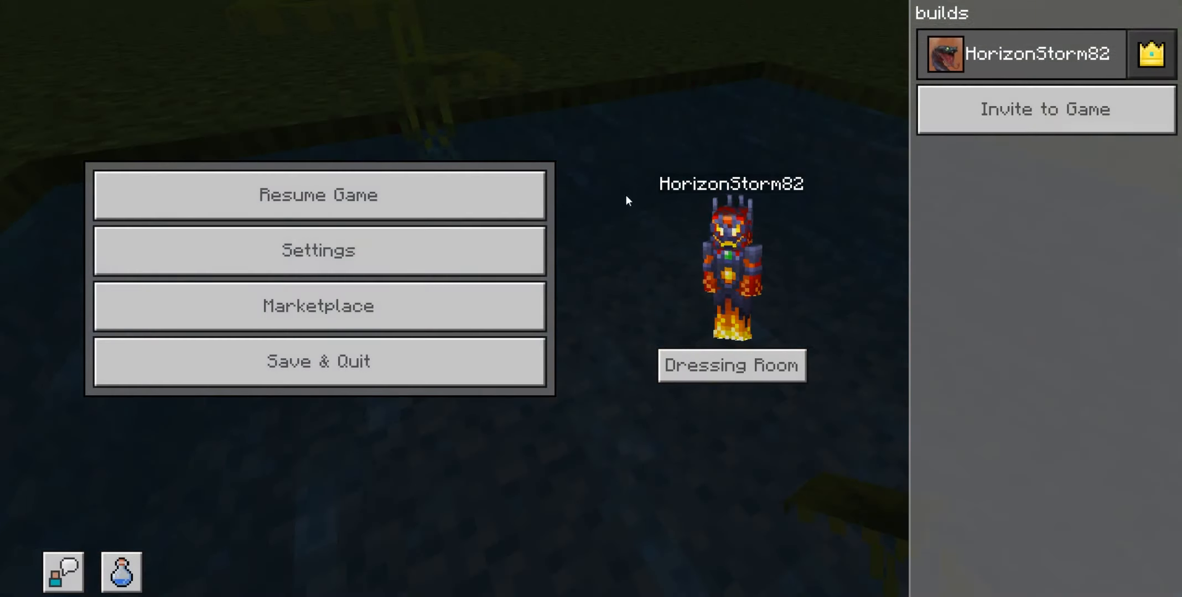
{"action": "left_click", "coordinate": [317, 250]}
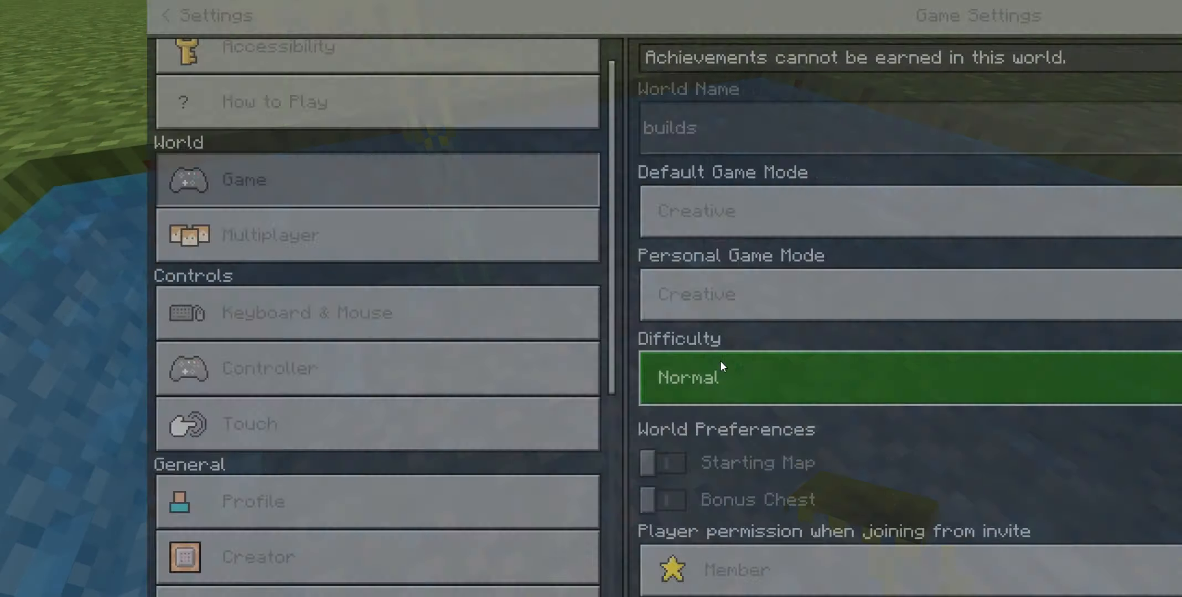
{"action": "scroll", "scroll_direction": "down", "scroll_amount": 3}
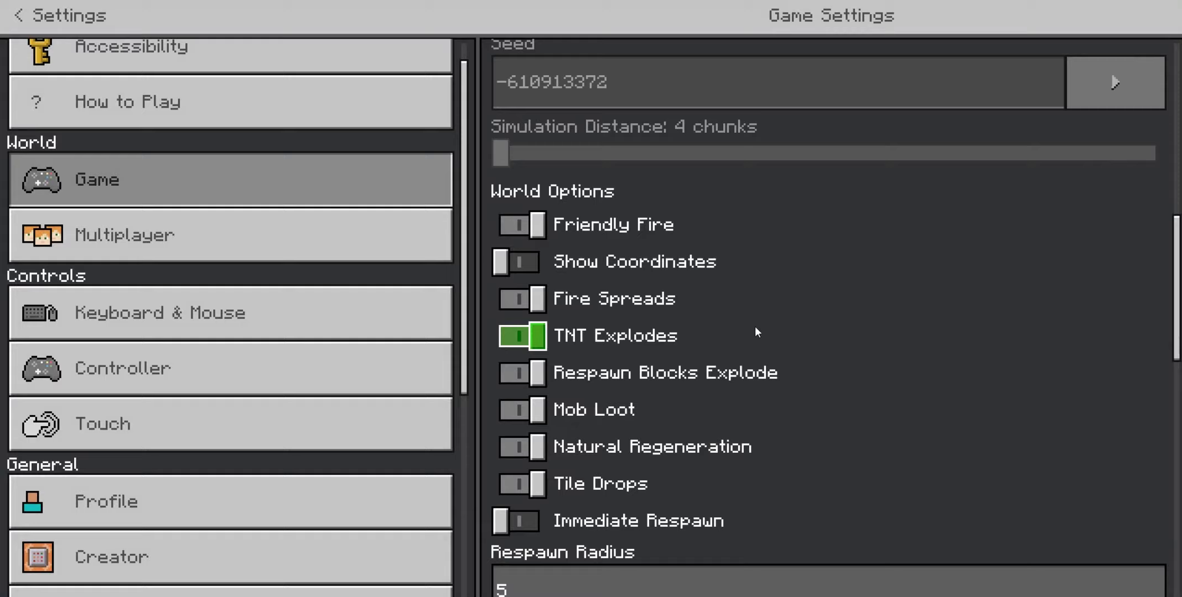
{"action": "scroll", "scroll_direction": "down", "scroll_amount": 3}
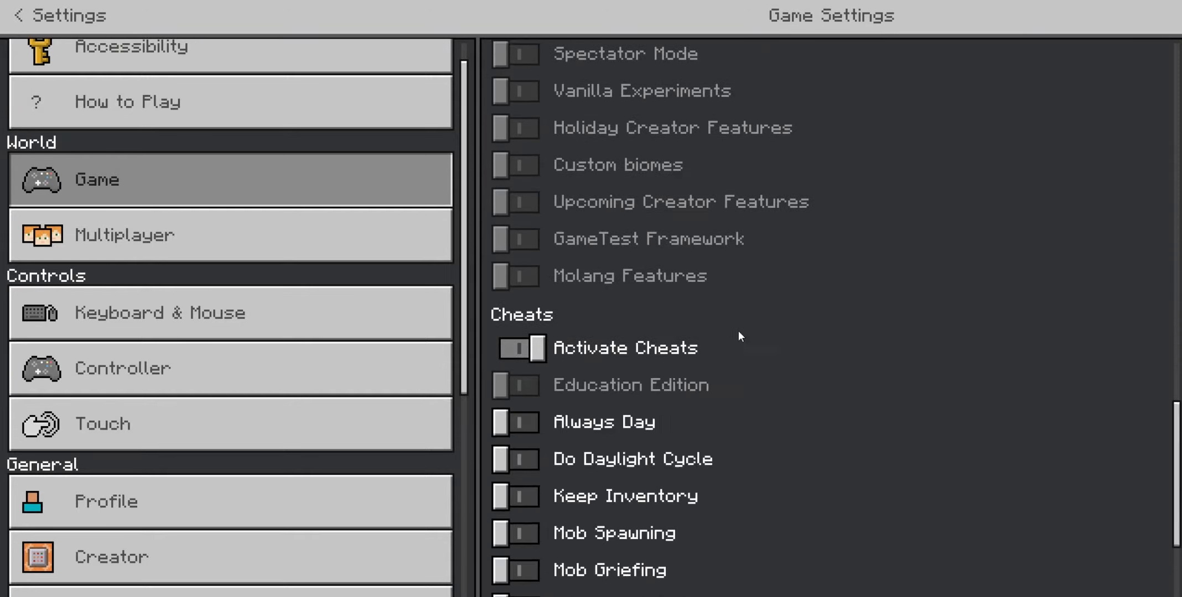
{"action": "scroll", "scroll_direction": "down", "scroll_amount": 3}
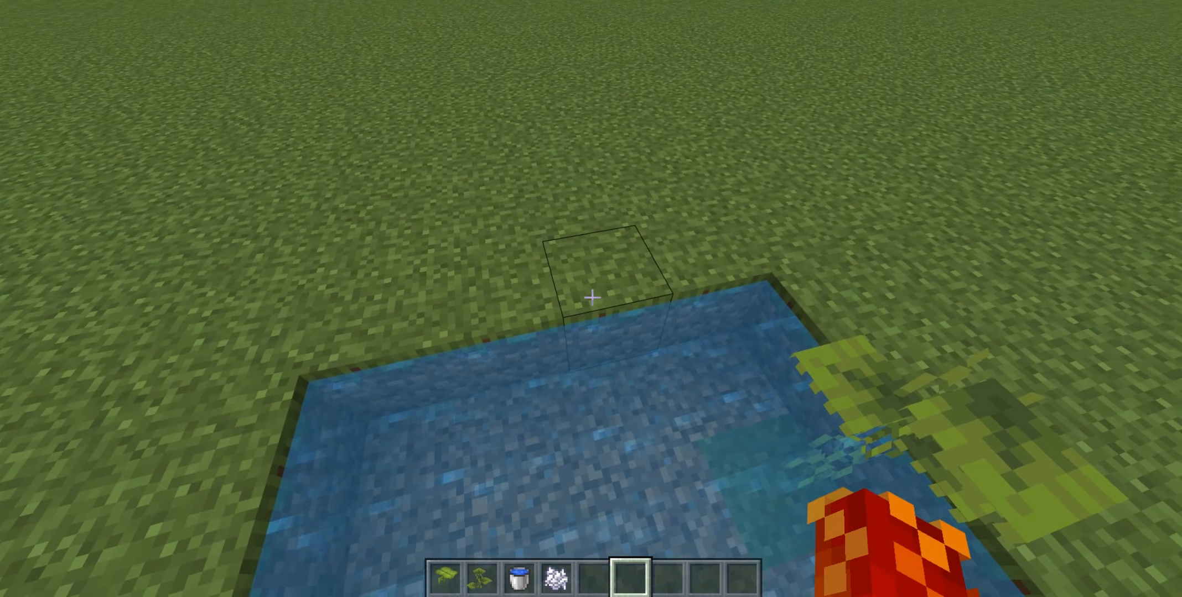
Take a Grass Block from the creative catalogue into the hotbar.
{"action": "key", "text": "e"}
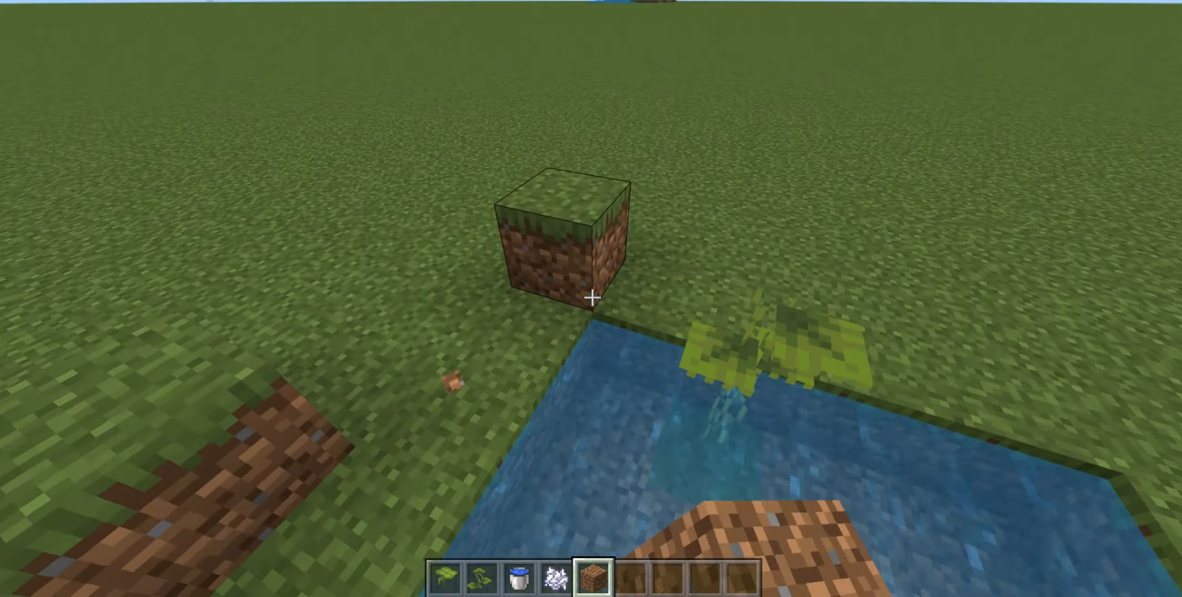
{"action": "left_click", "coordinate": [561, 238]}
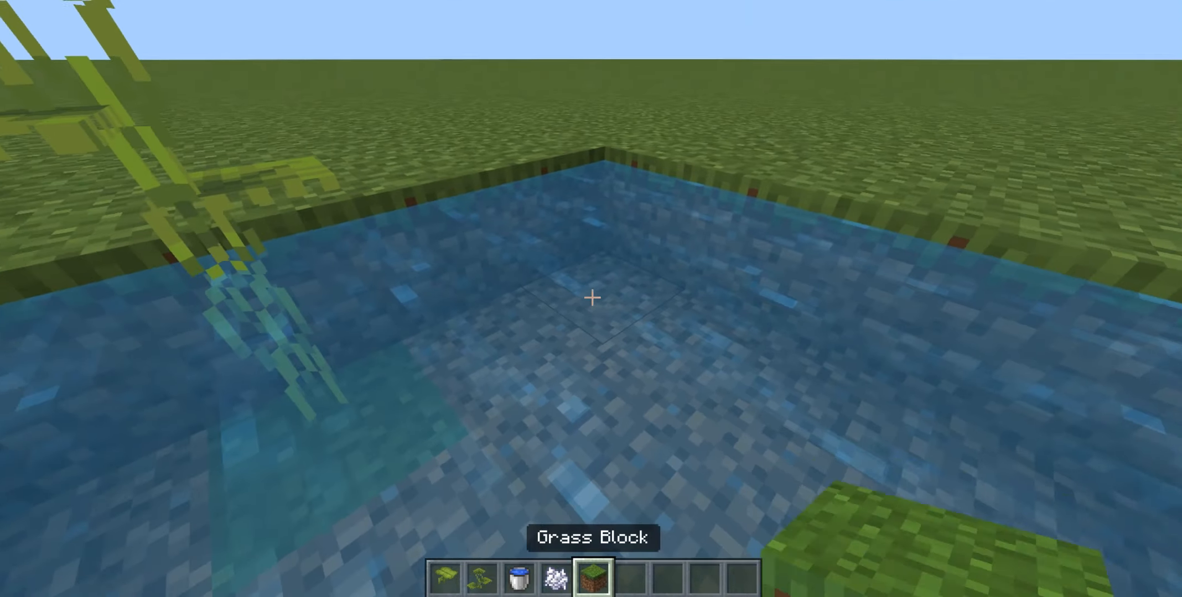
{"action": "mouse_move", "coordinate": [590, 298]}
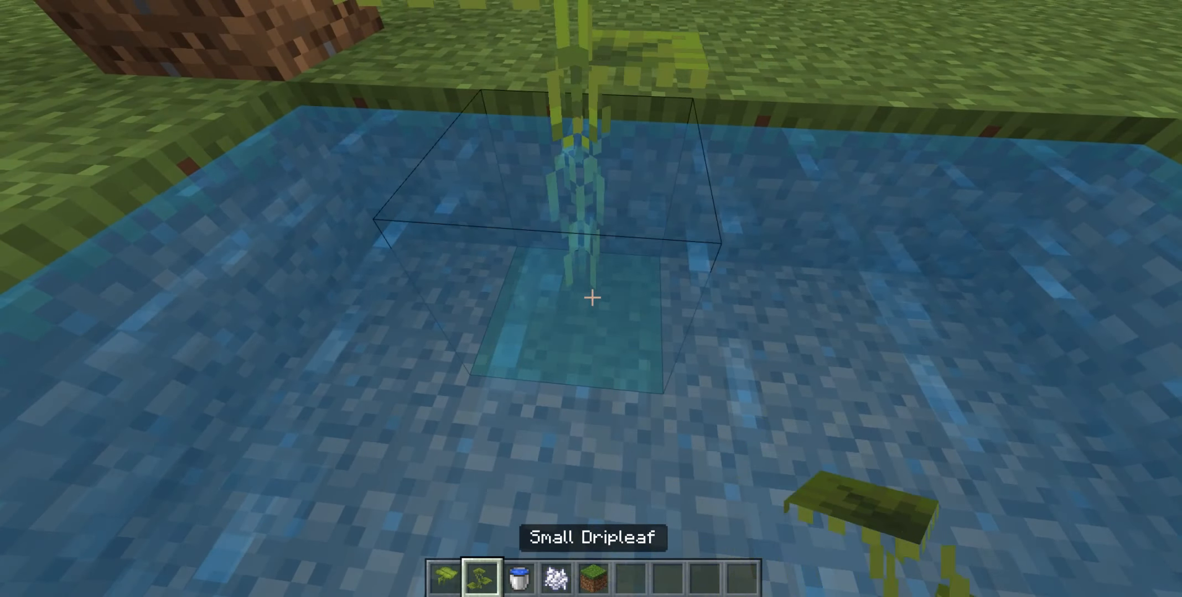
{"action": "mouse_move", "coordinate": [591, 299]}
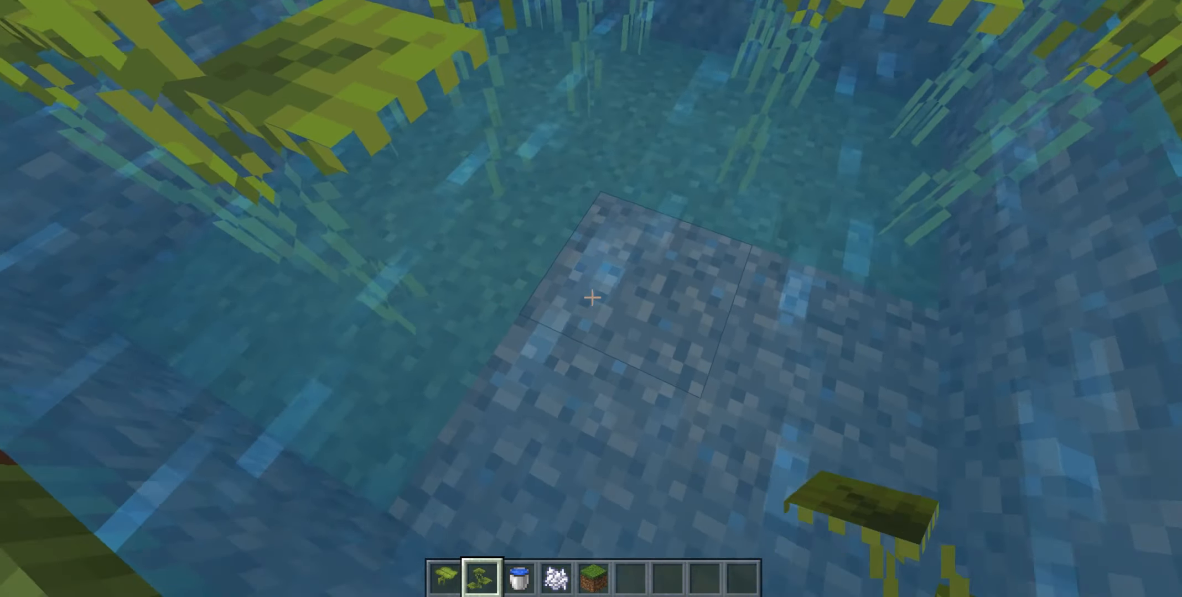
{"action": "mouse_move", "coordinate": [591, 298]}
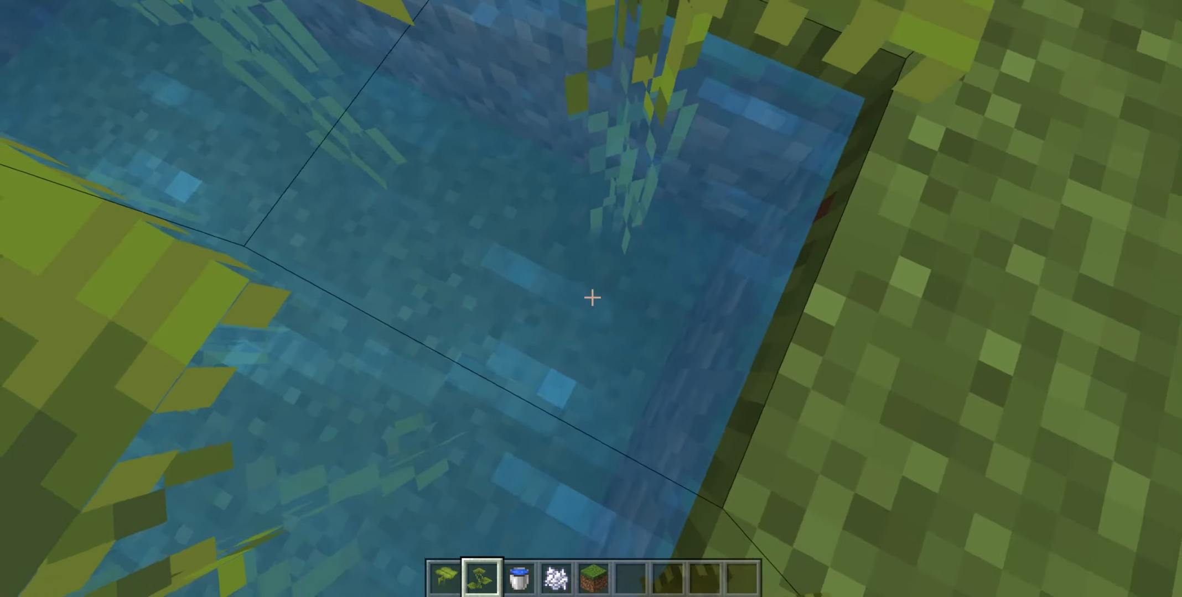
{"action": "mouse_move", "coordinate": [591, 298]}
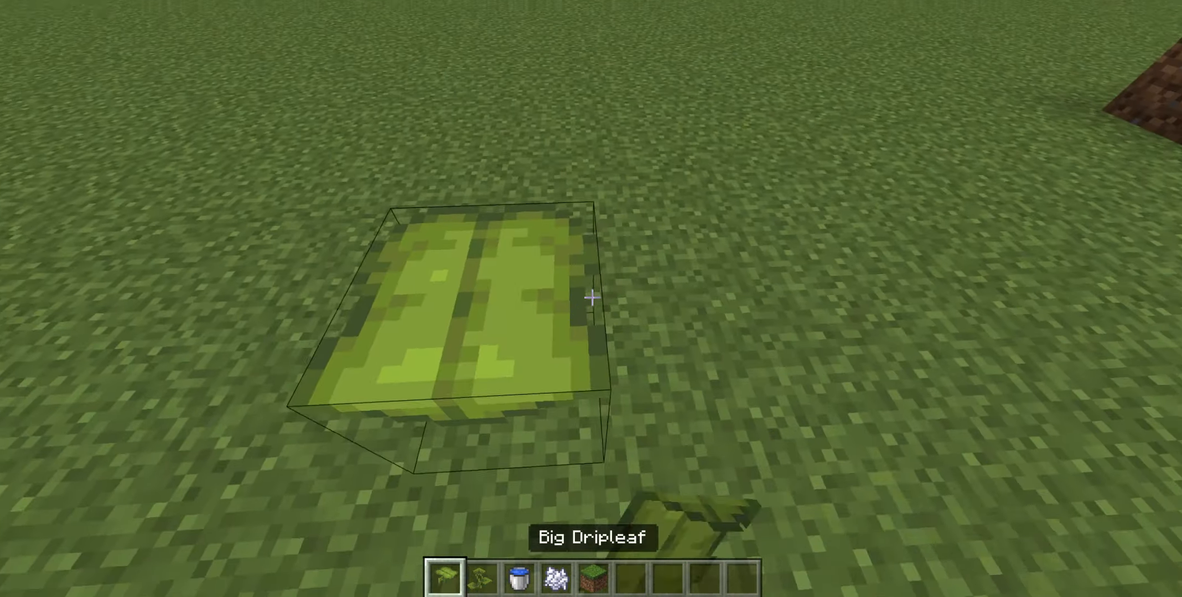
{"action": "mouse_move", "coordinate": [591, 298]}
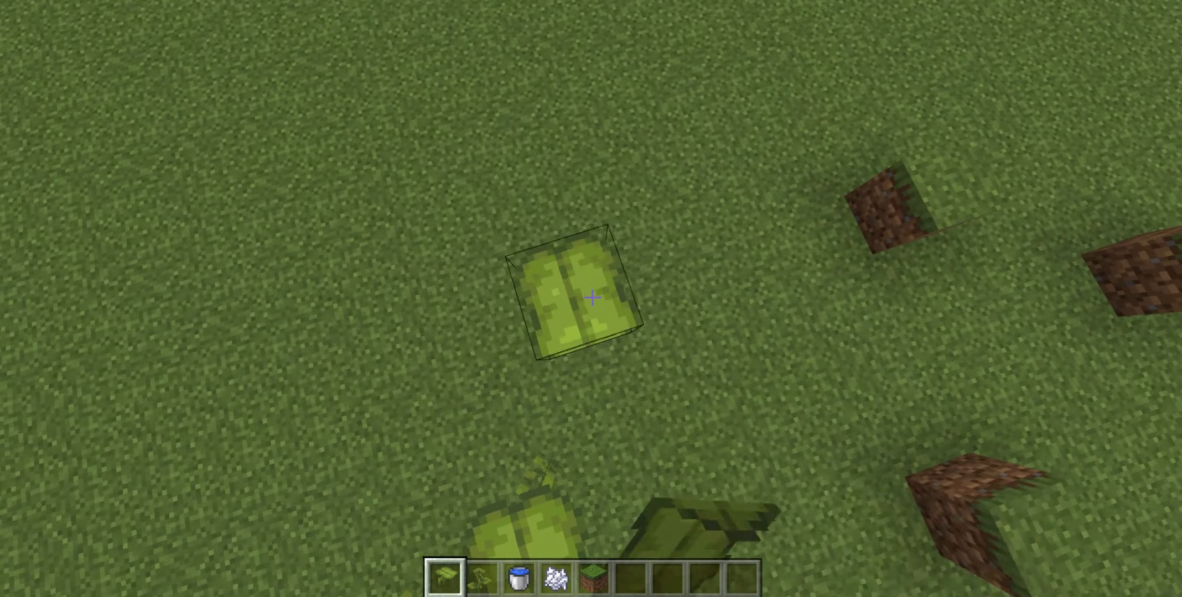
{"action": "mouse_move", "coordinate": [591, 298]}
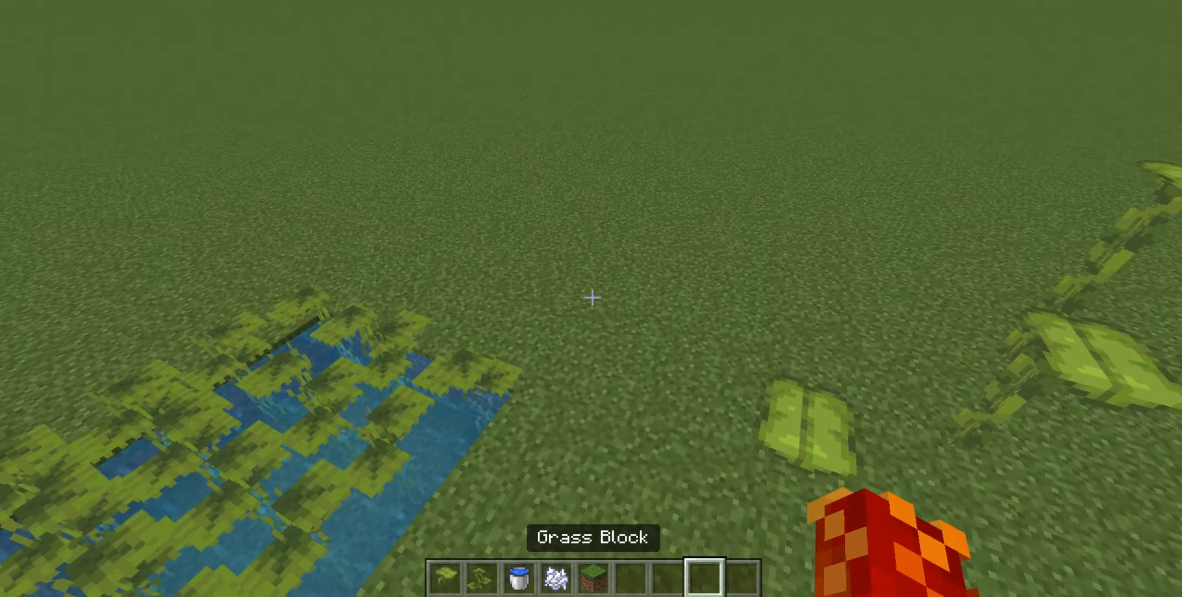
{"action": "mouse_move", "coordinate": [591, 297]}
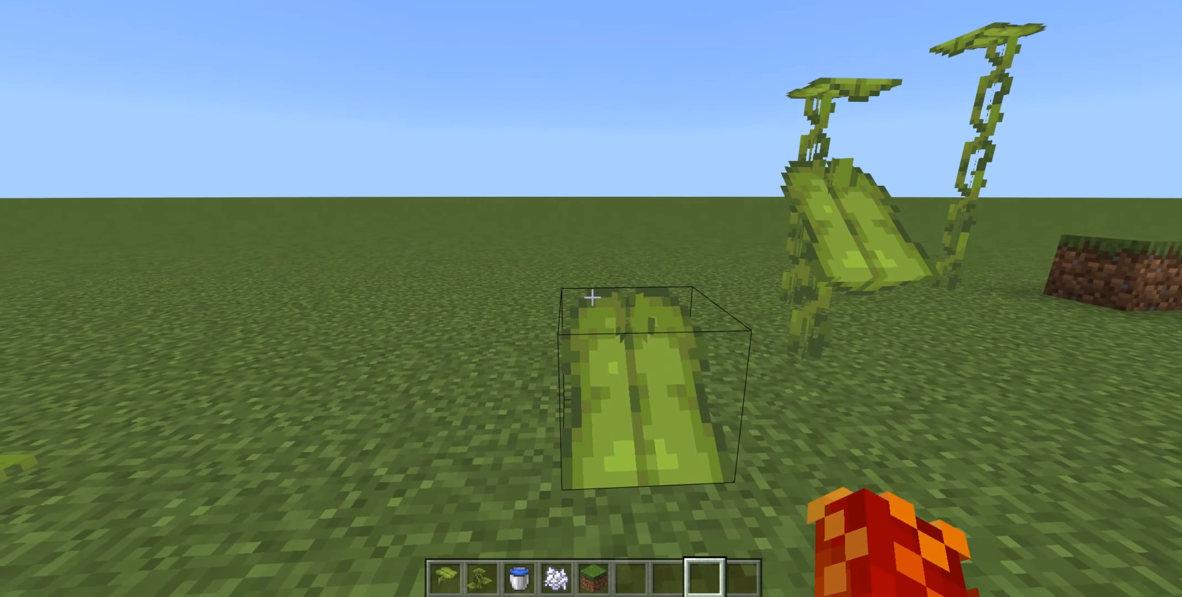
{"action": "mouse_move", "coordinate": [591, 298]}
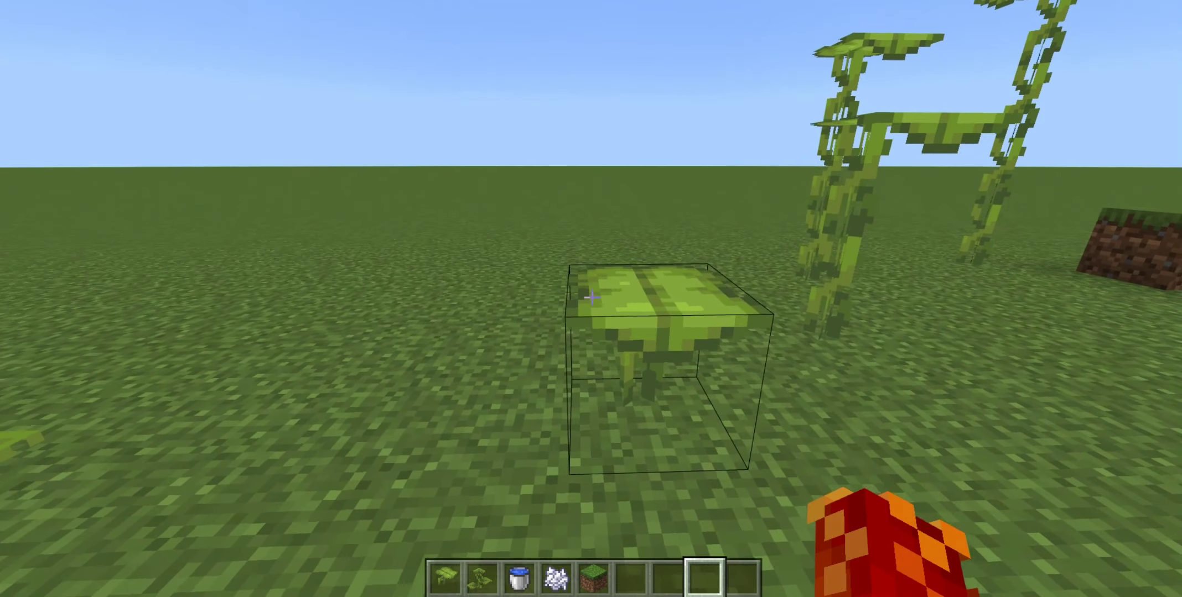
{"action": "mouse_move", "coordinate": [591, 298]}
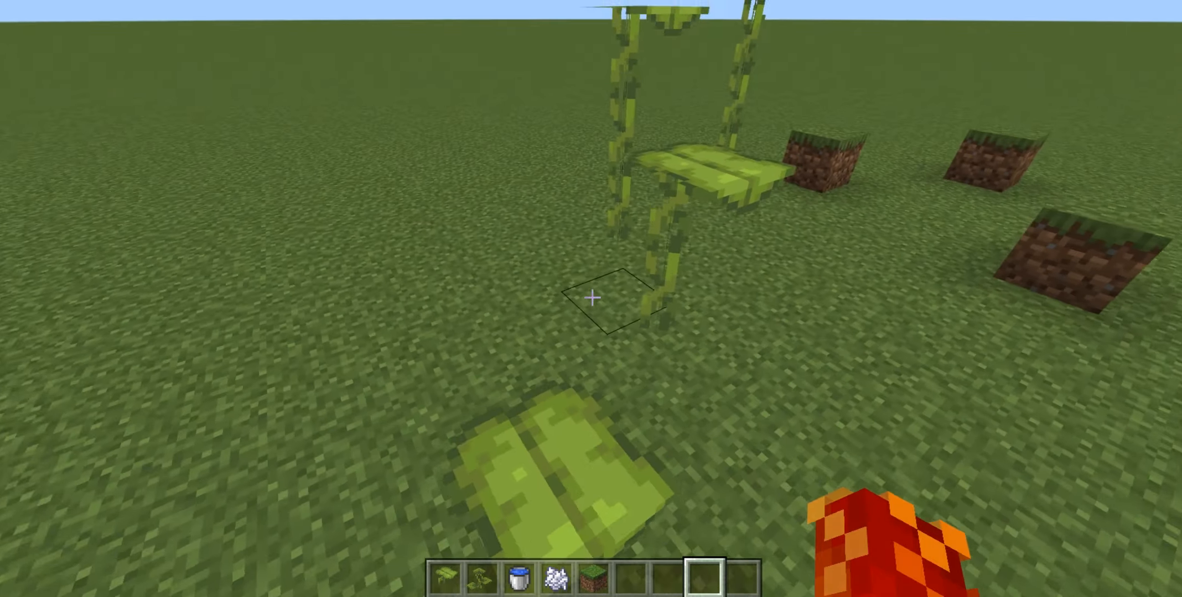
{"action": "mouse_move", "coordinate": [591, 298]}
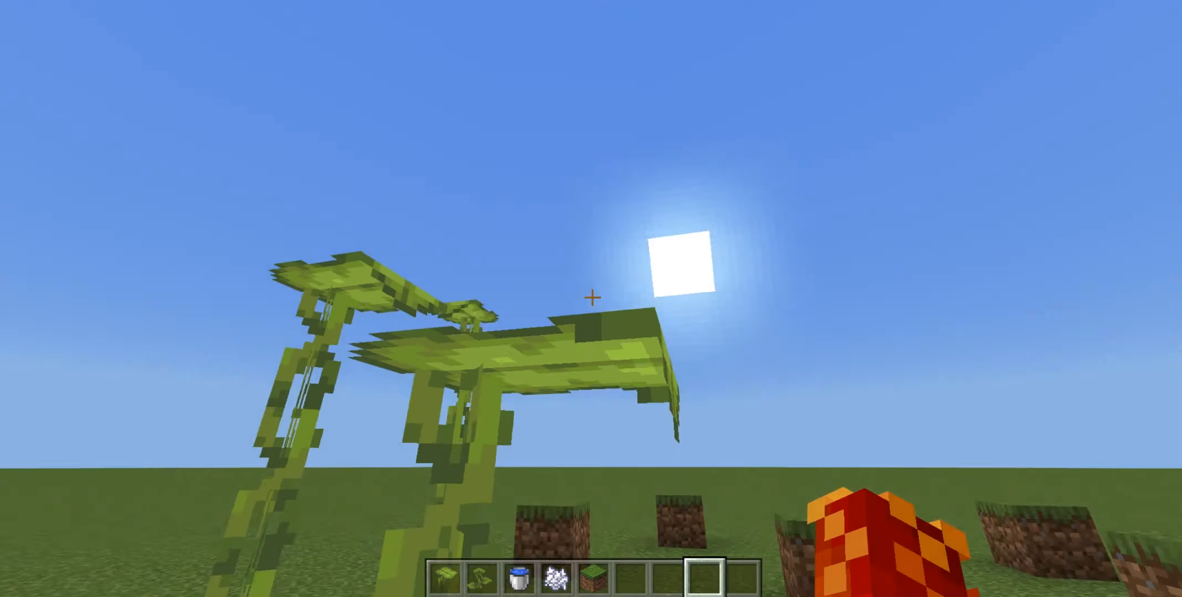
{"action": "mouse_move", "coordinate": [591, 298]}
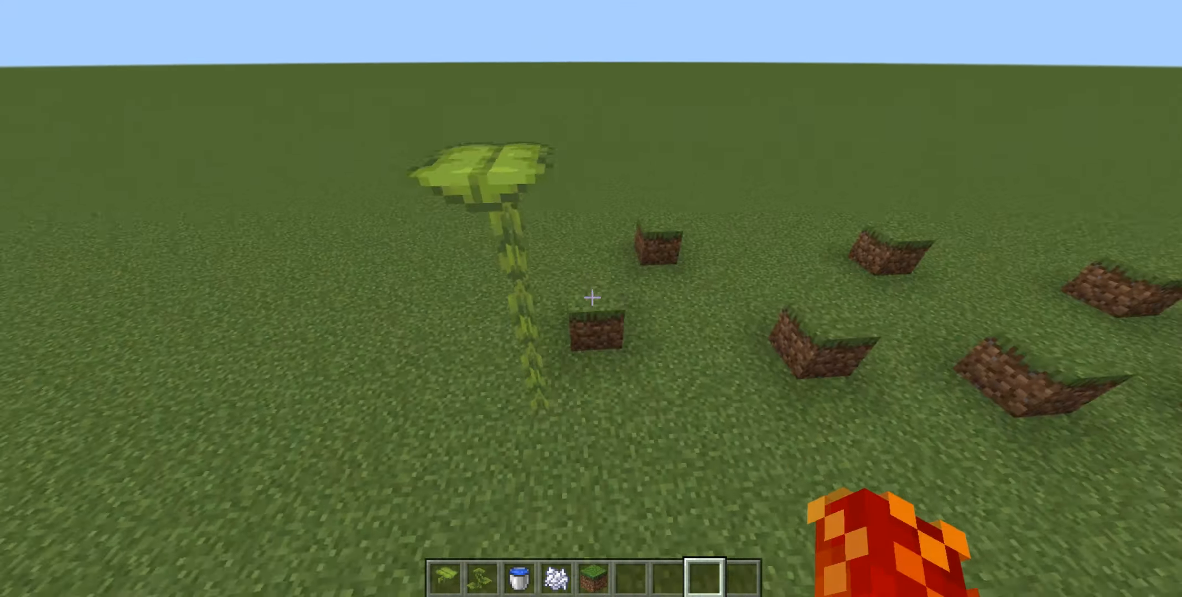
{"action": "mouse_move", "coordinate": [591, 298]}
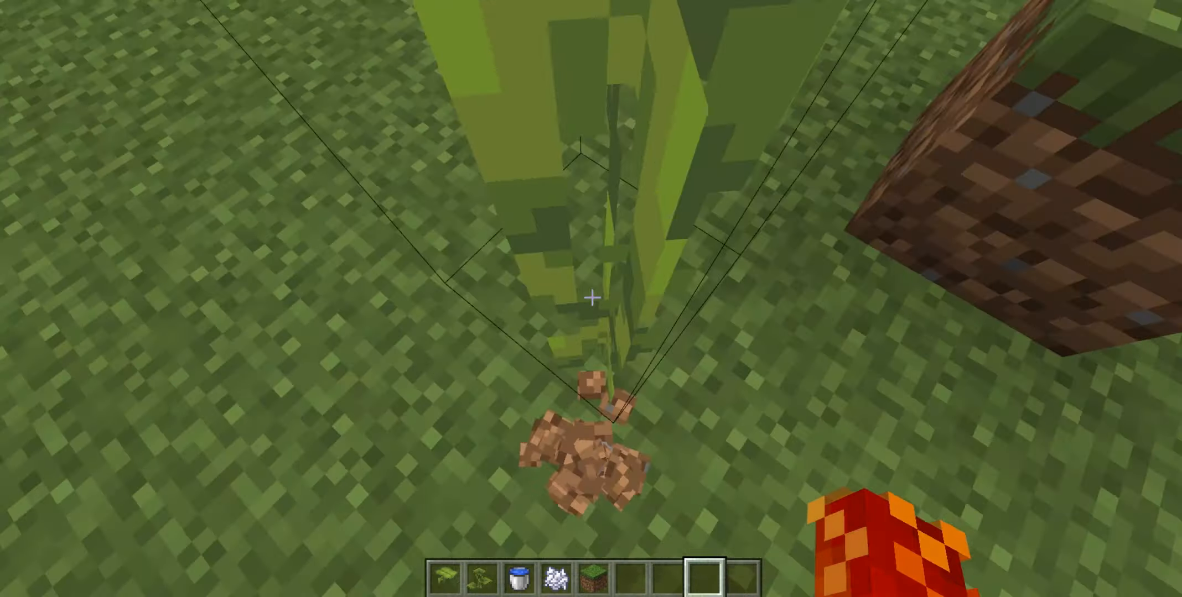
{"action": "mouse_move", "coordinate": [591, 298]}
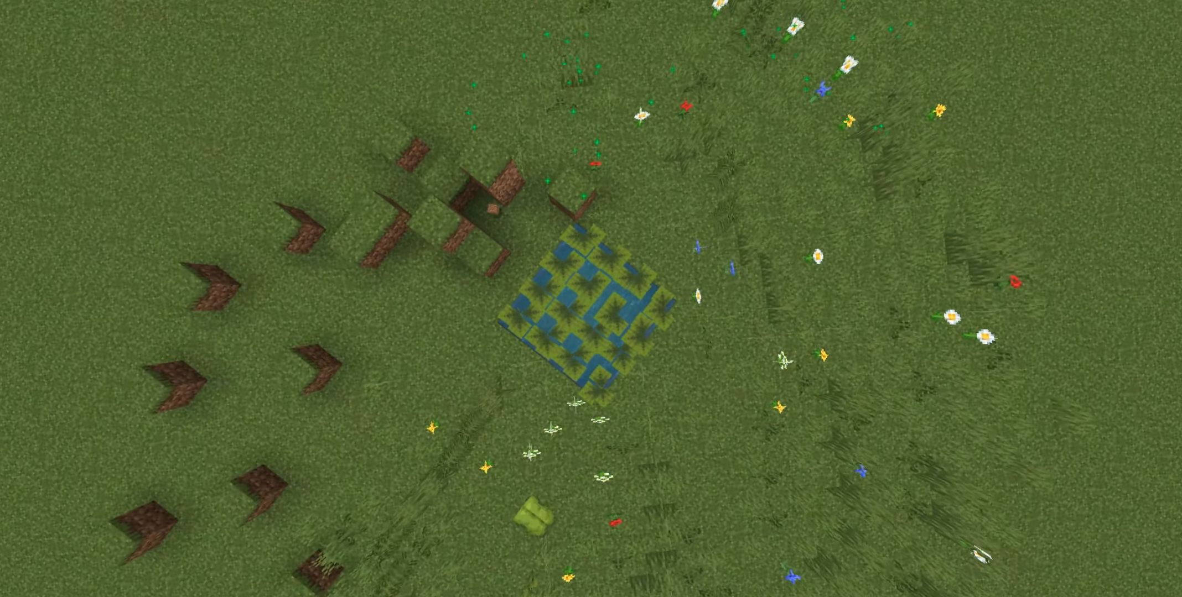
{"action": "mouse_move", "coordinate": [591, 298]}
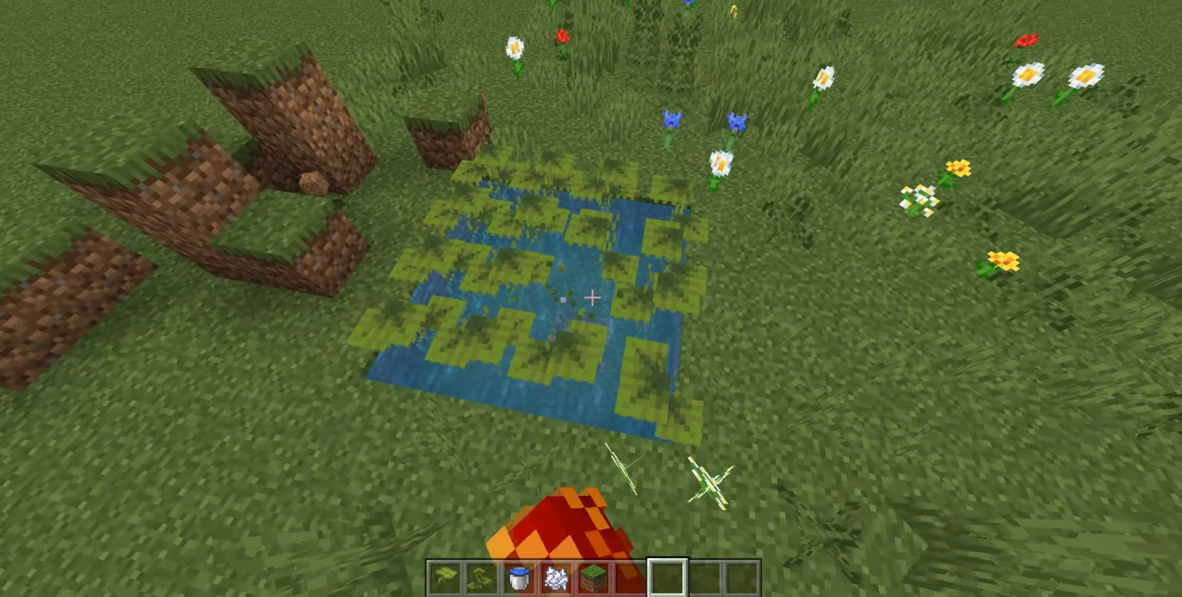
{"action": "mouse_move", "coordinate": [591, 298]}
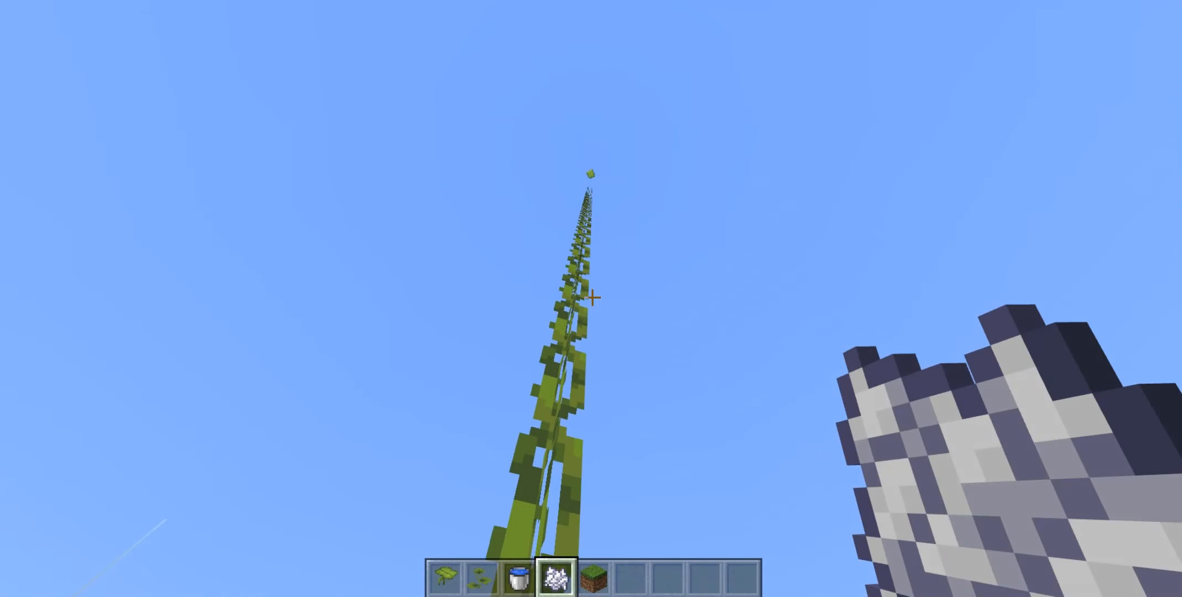
{"action": "mouse_move", "coordinate": [591, 298]}
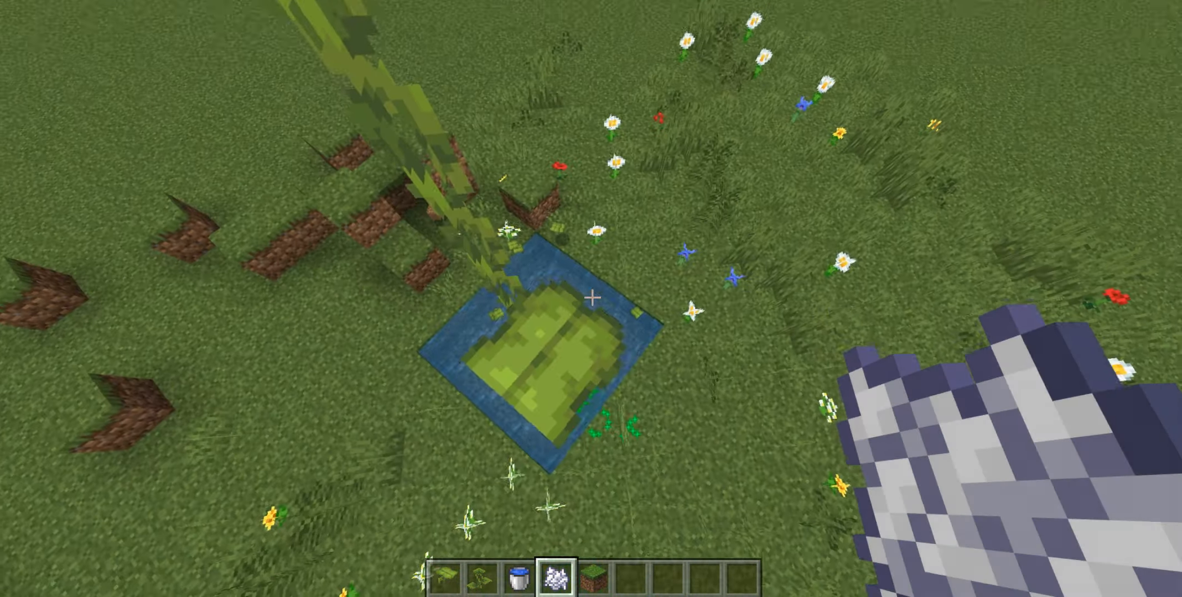
{"action": "mouse_move", "coordinate": [591, 298]}
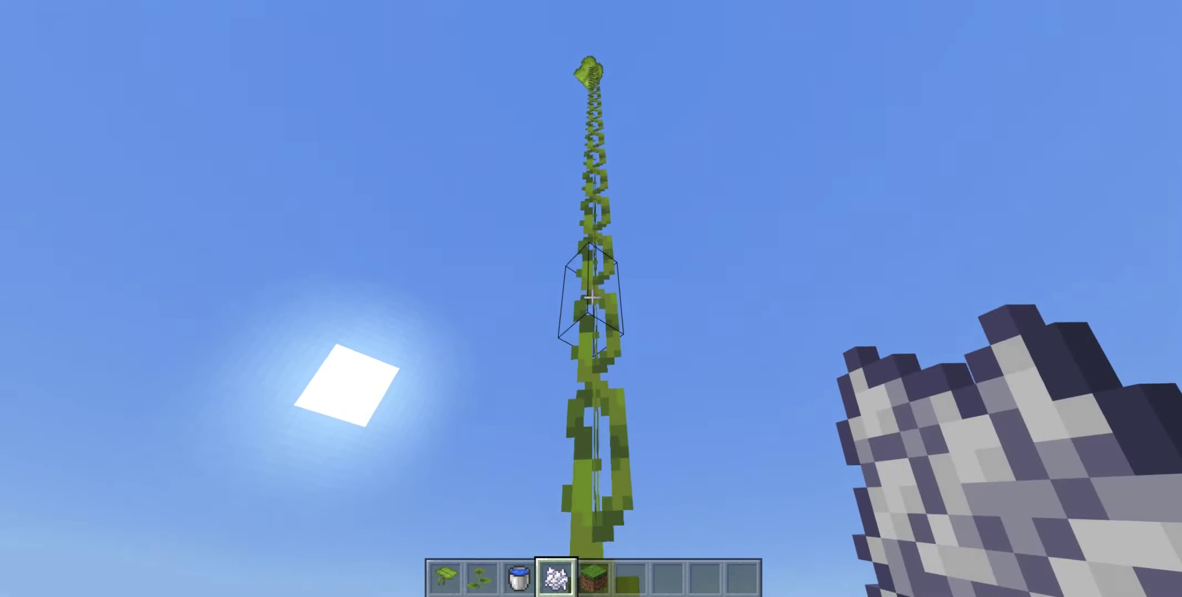
{"action": "mouse_move", "coordinate": [591, 298]}
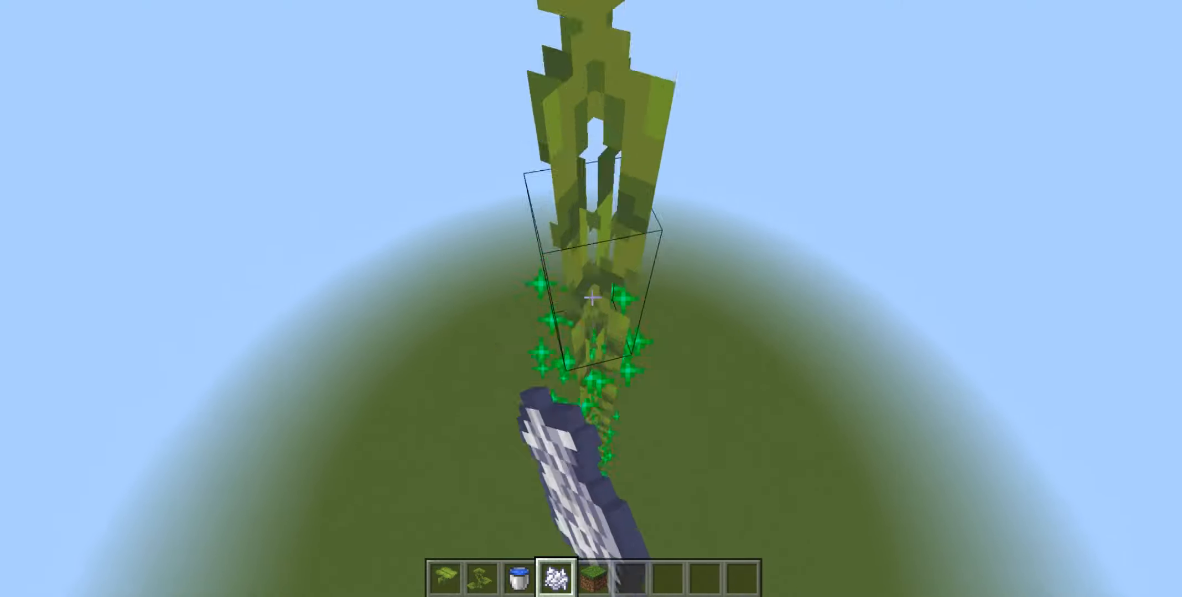
{"action": "mouse_move", "coordinate": [590, 298]}
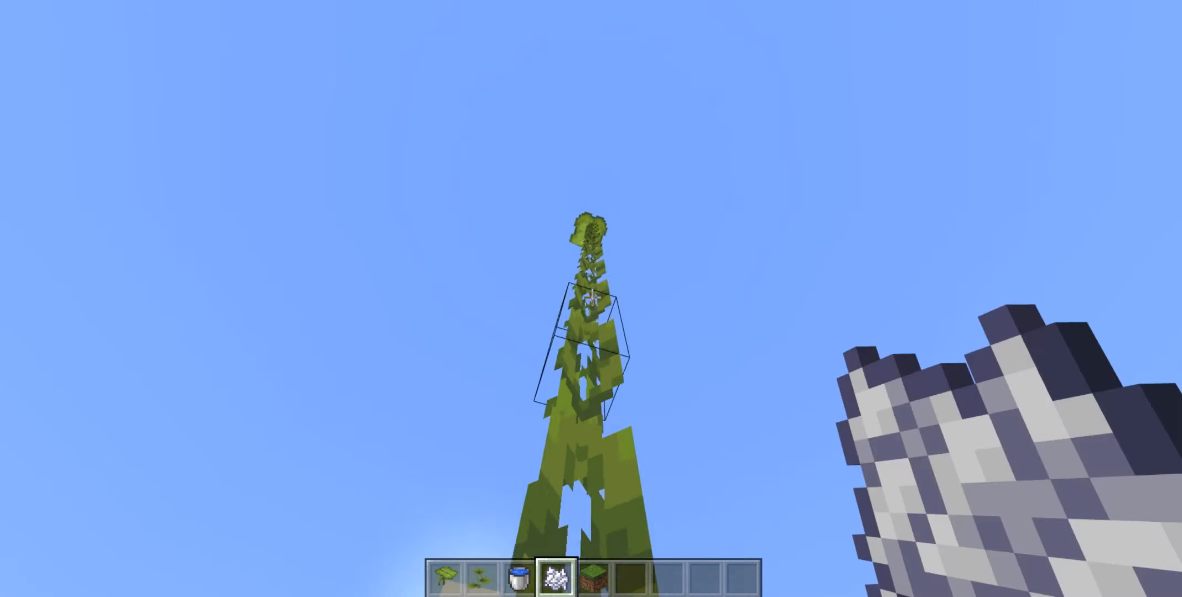
Apply more bone meal to the tall dripleaf stalk.
{"action": "left_click", "coordinate": [591, 298]}
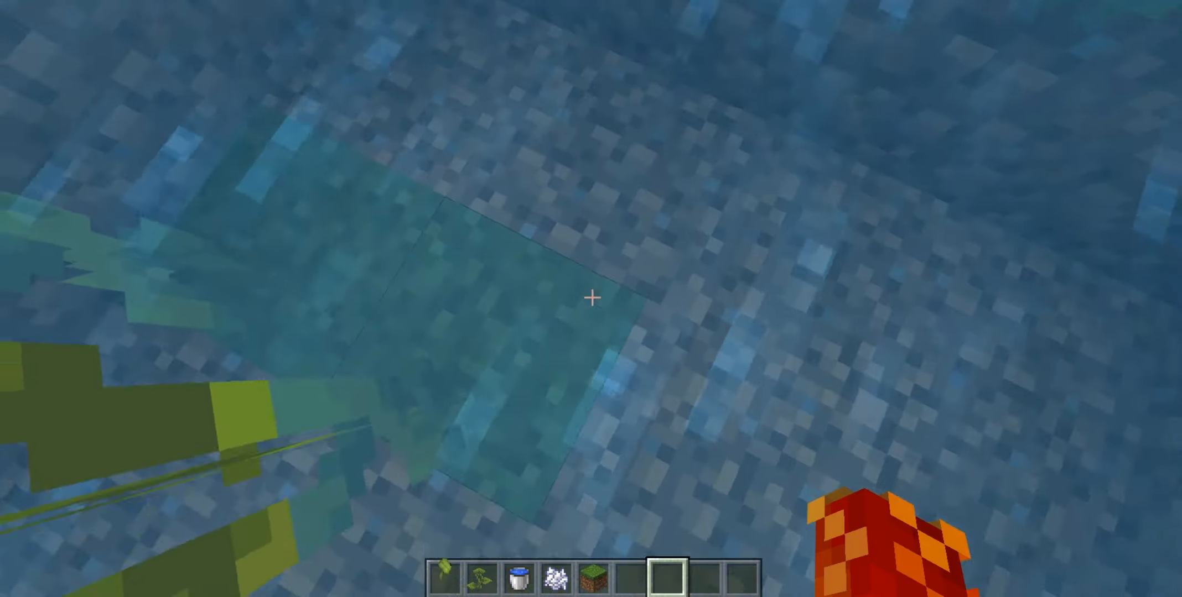
{"action": "mouse_move", "coordinate": [591, 298]}
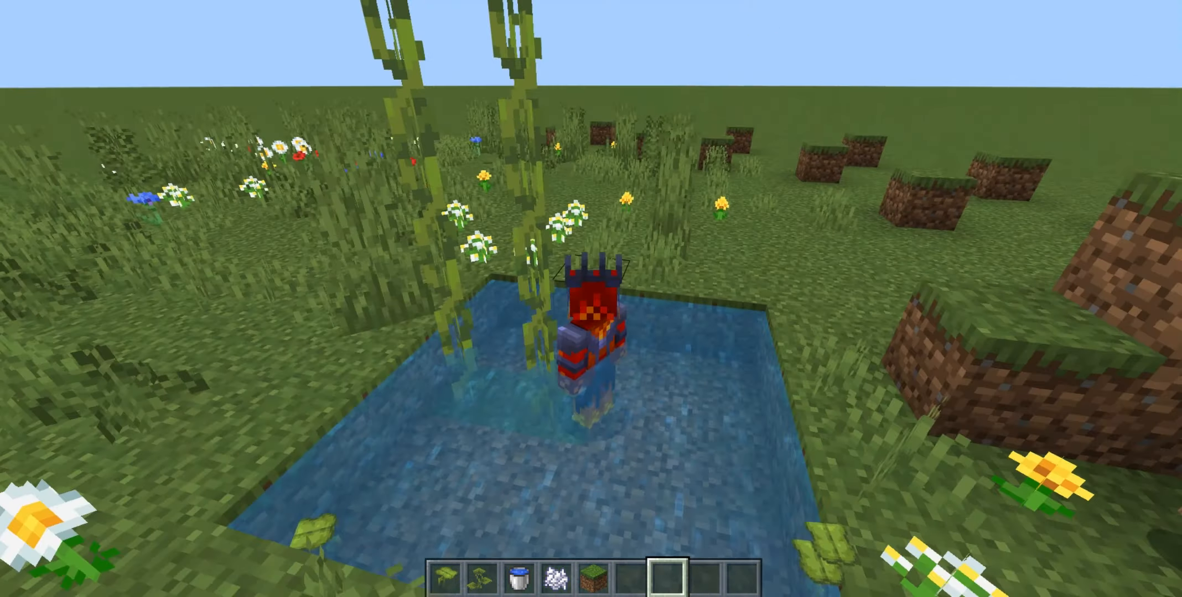